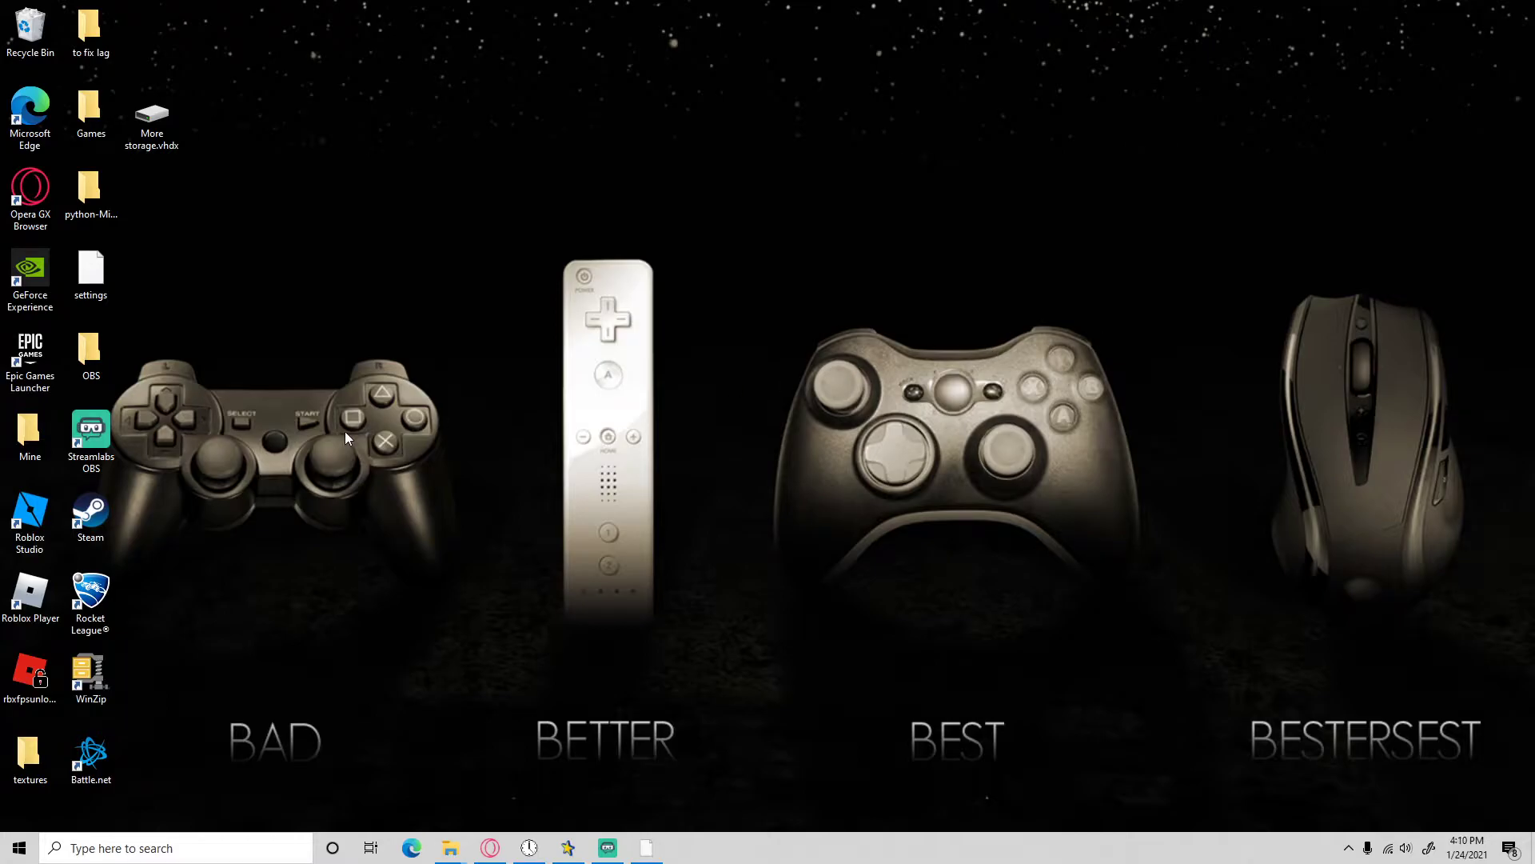
pyautogui.moveTo(450, 847)
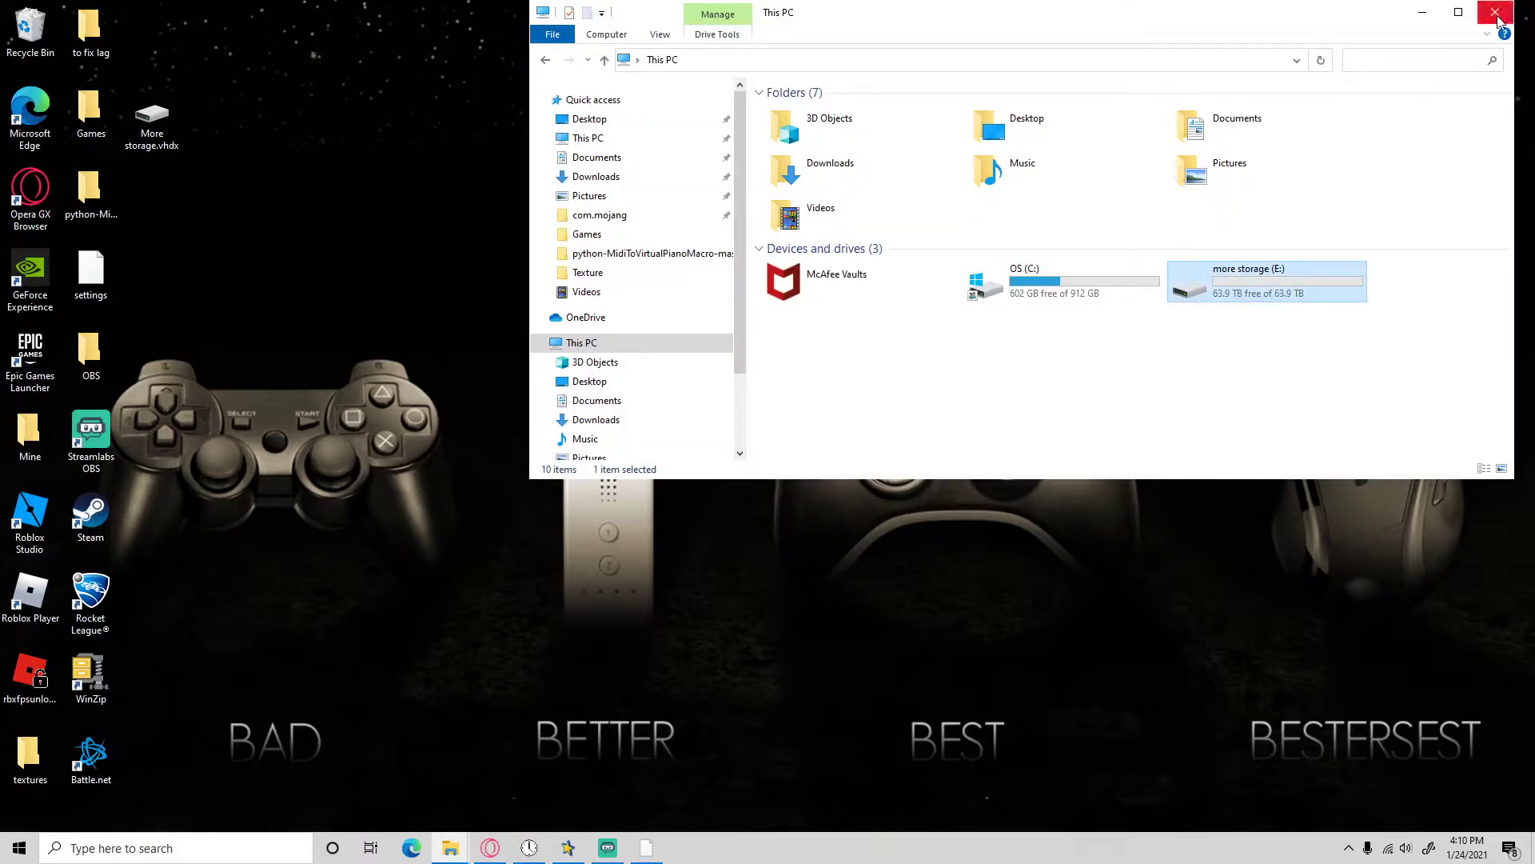
# Search for 'Create and format hard disk partitions' and launch Disk Management from Best match.
pyautogui.click(1496, 13)
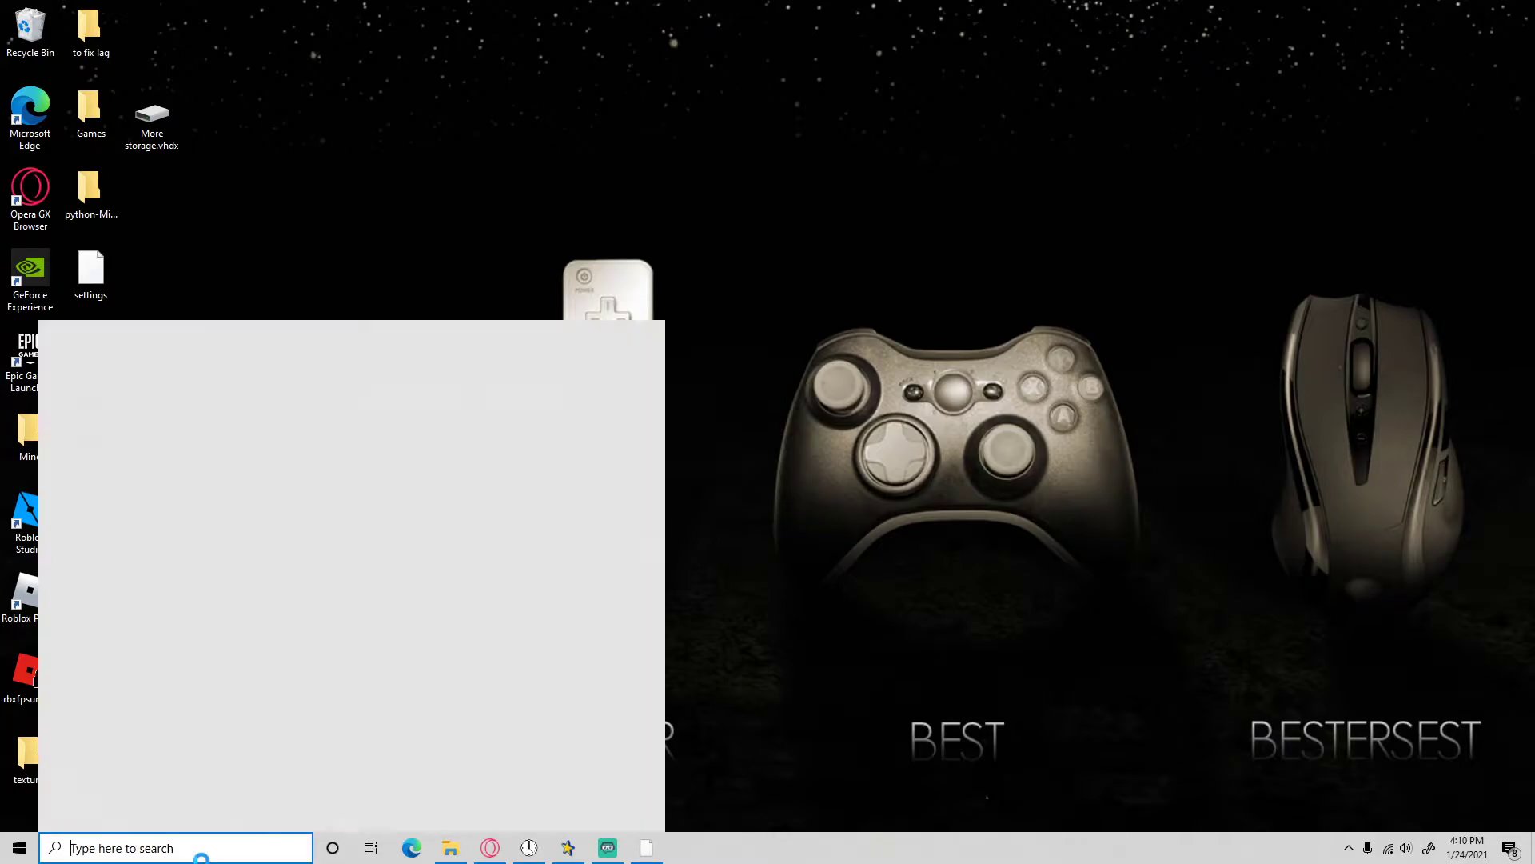
pyautogui.write('Create and format hard disk partitions')
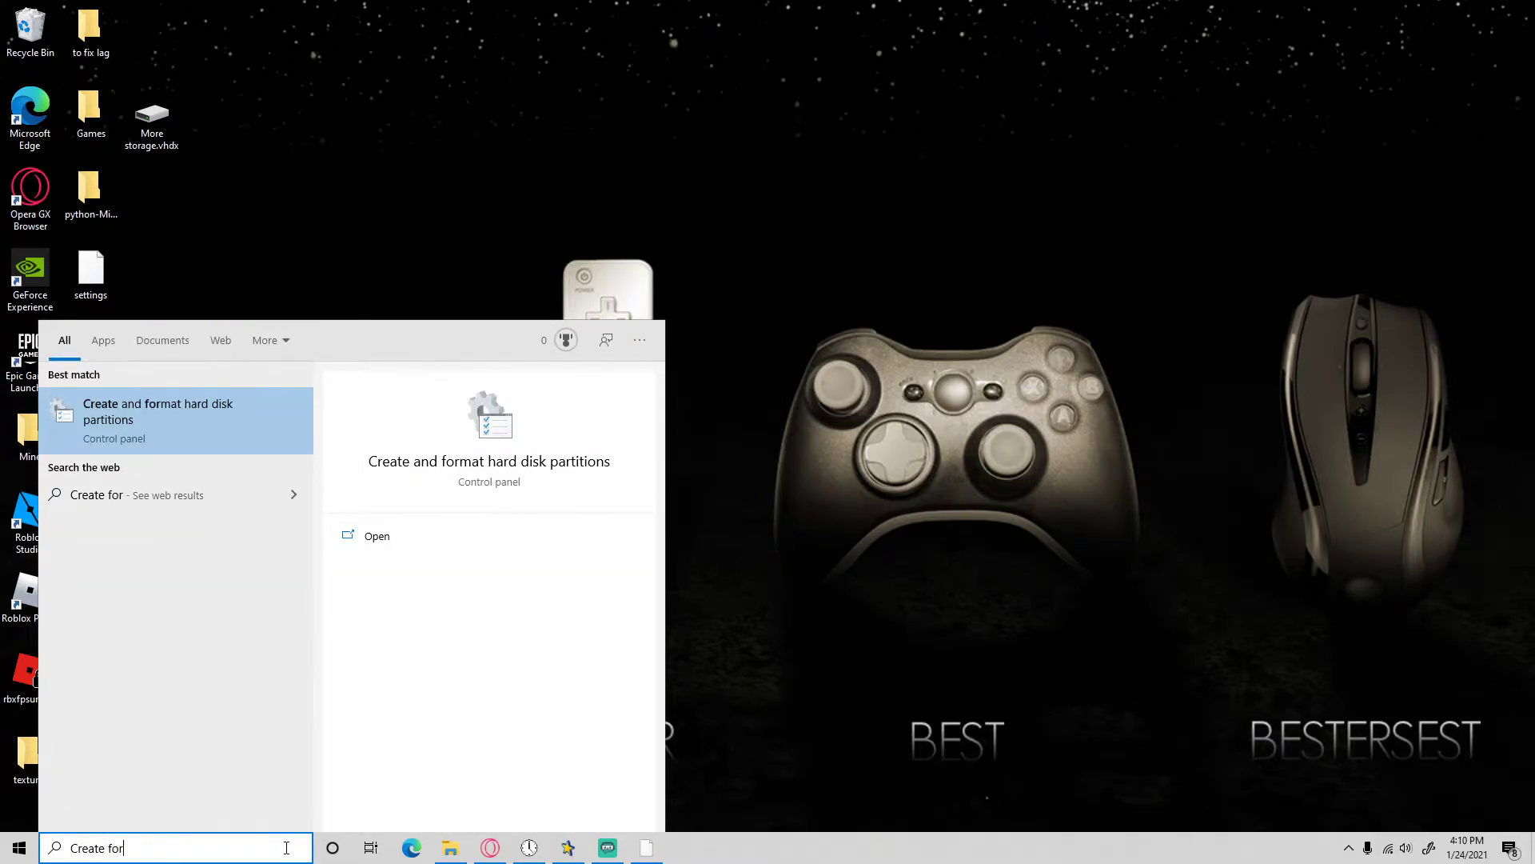
pyautogui.click(156, 411)
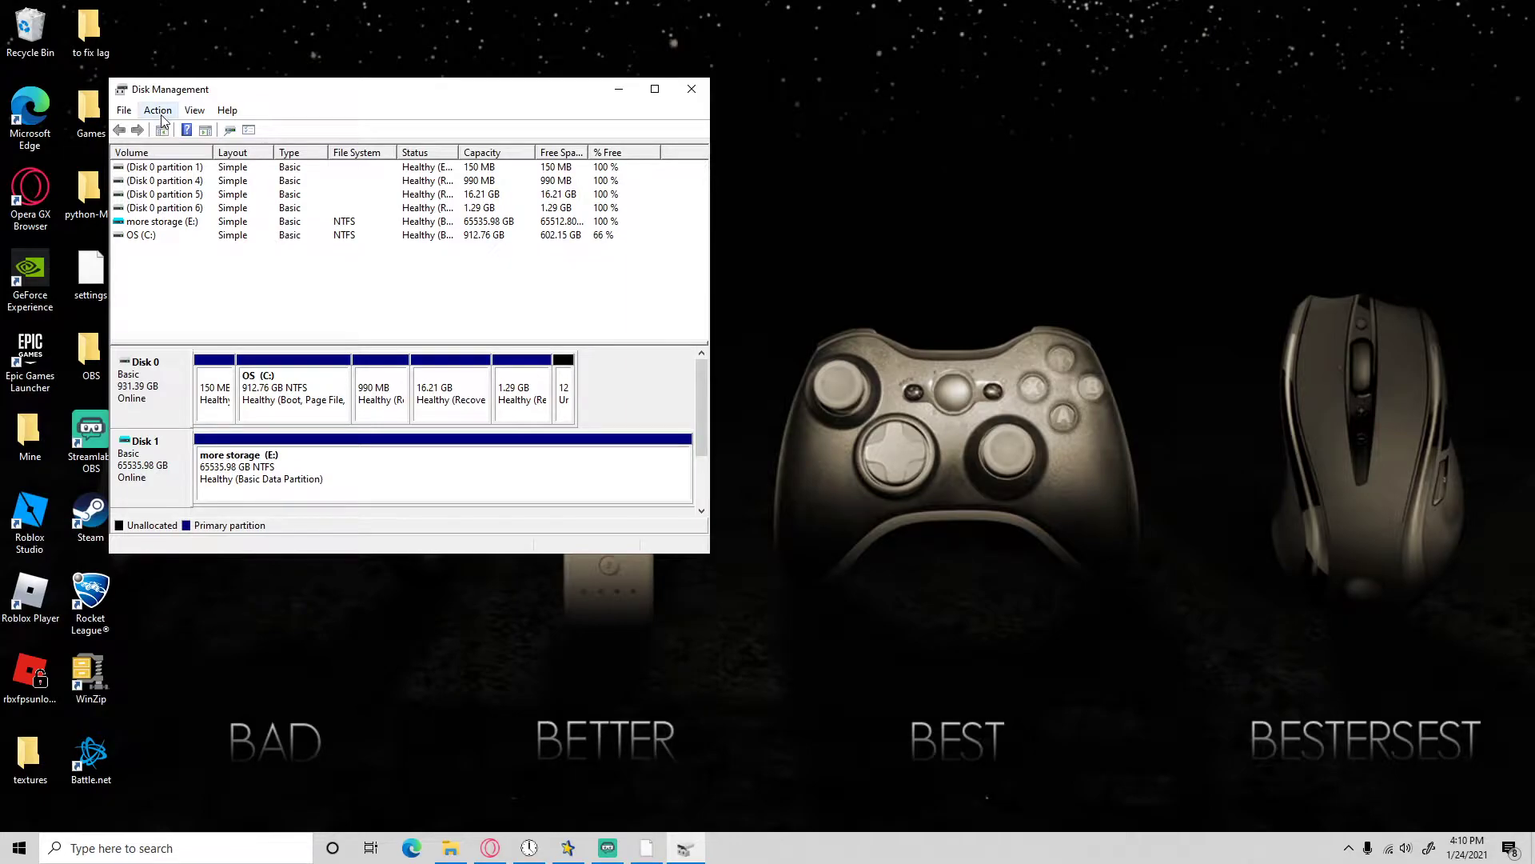
# Start Create VHD and save its file as Hello on the Desktop.
pyautogui.click(159, 111)
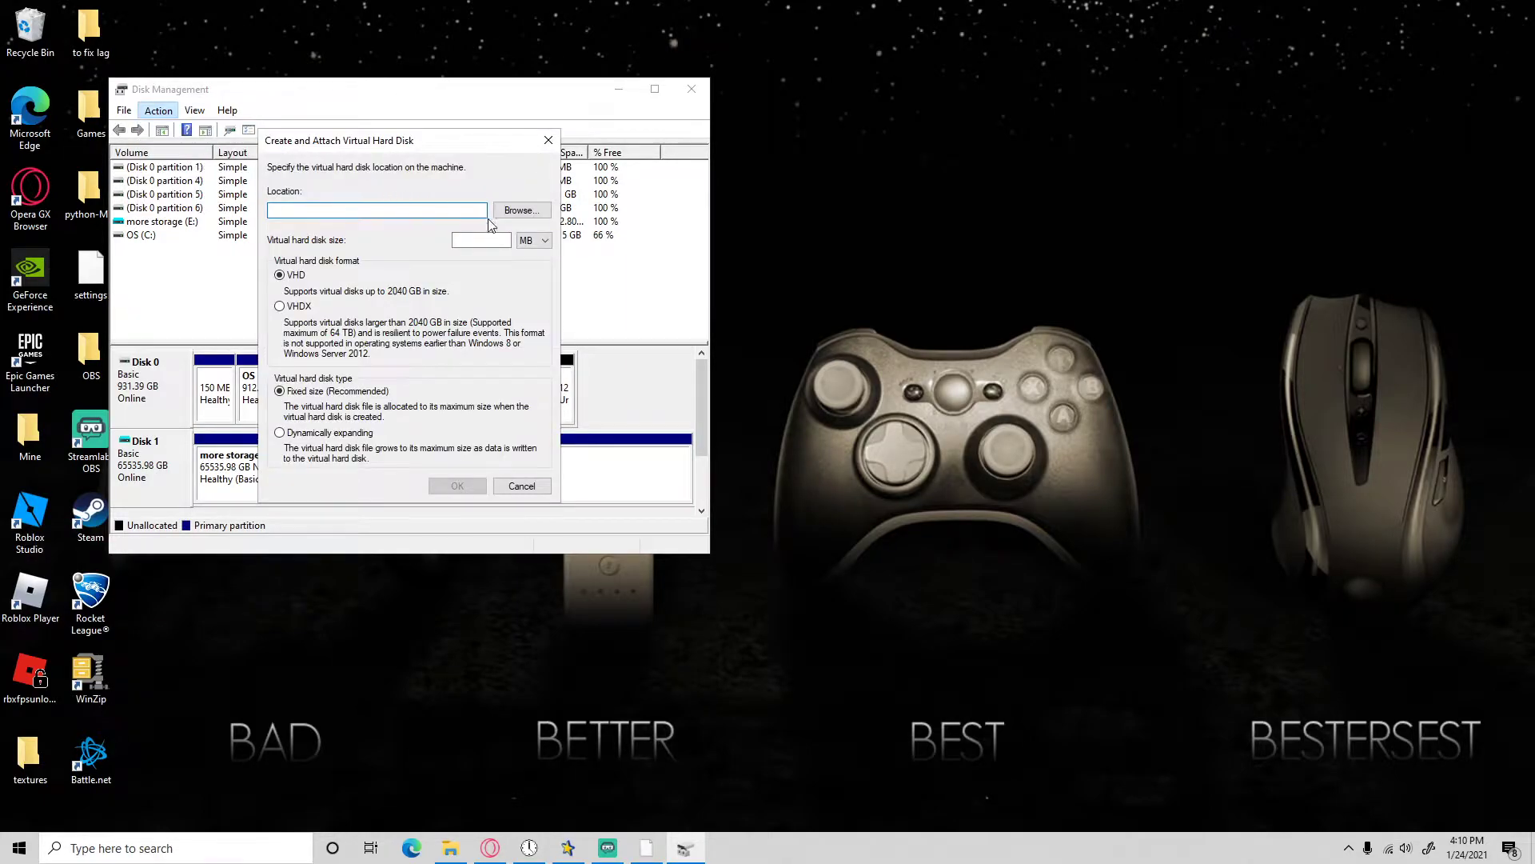
pyautogui.click(519, 209)
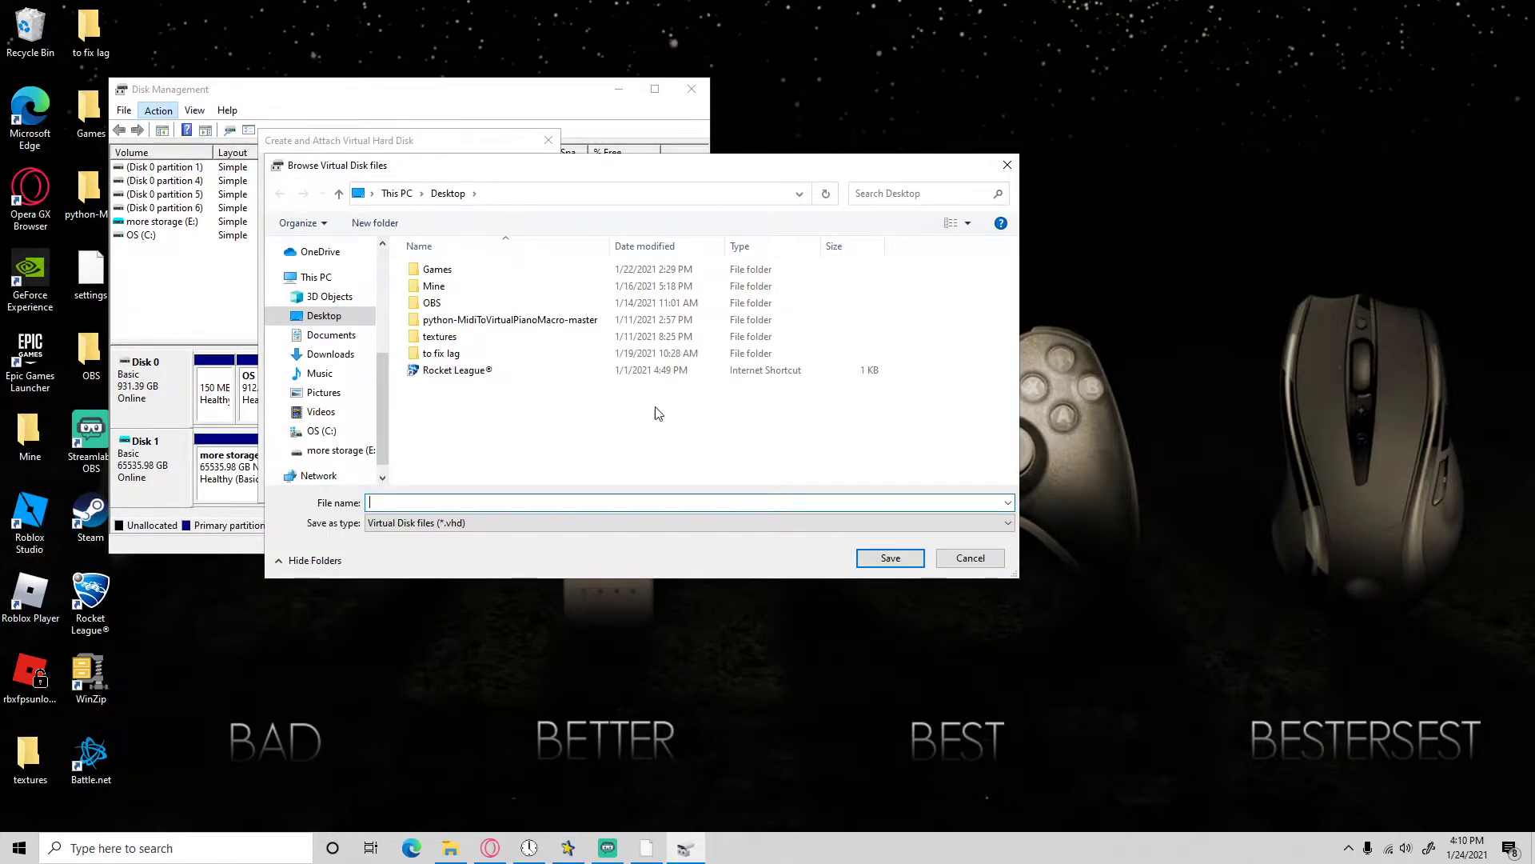
pyautogui.write('Hel')
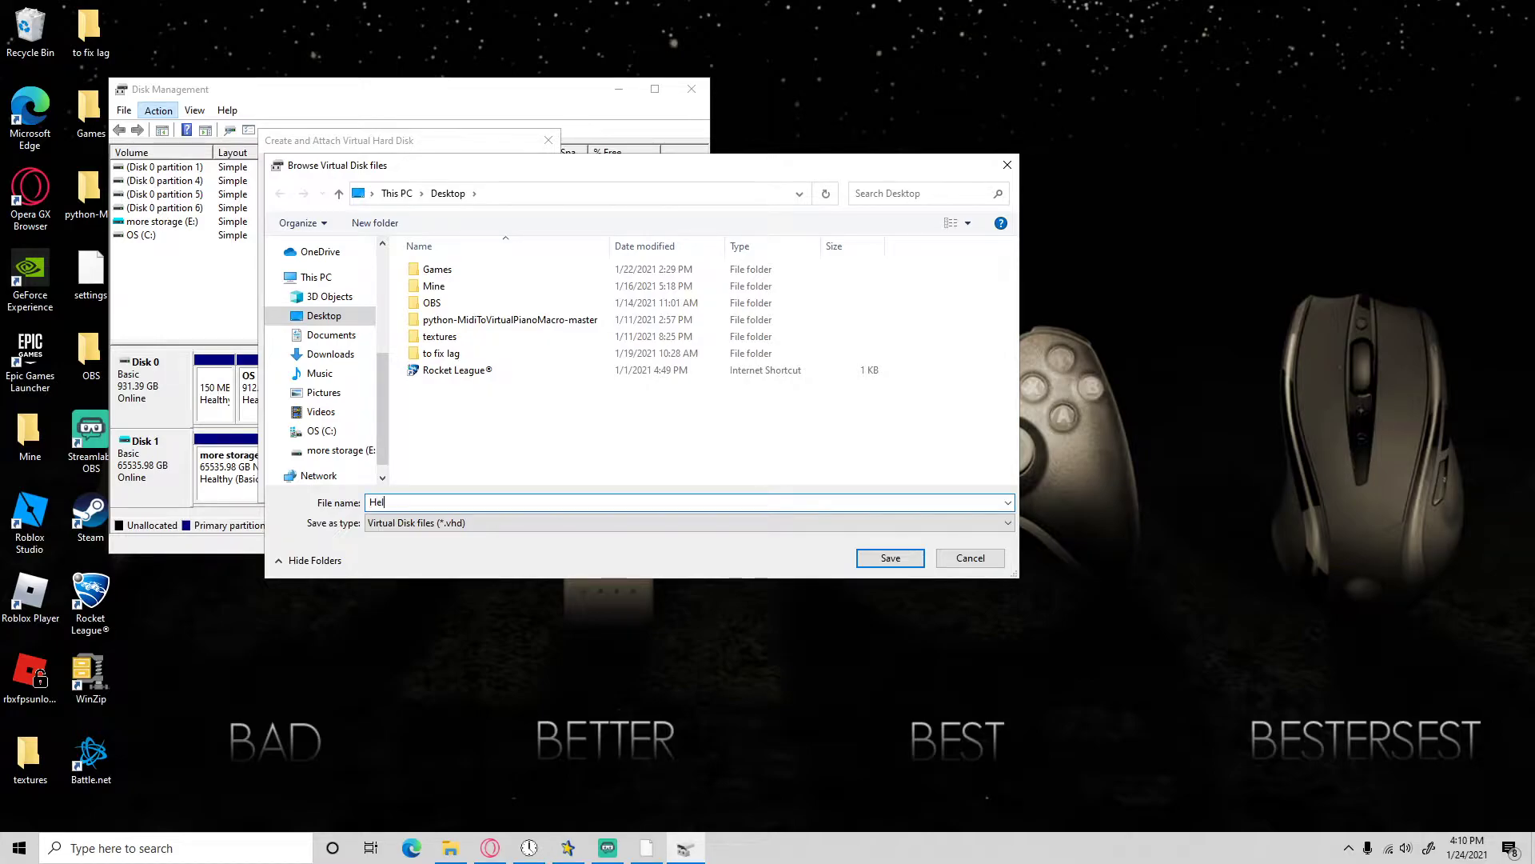
pyautogui.click(888, 557)
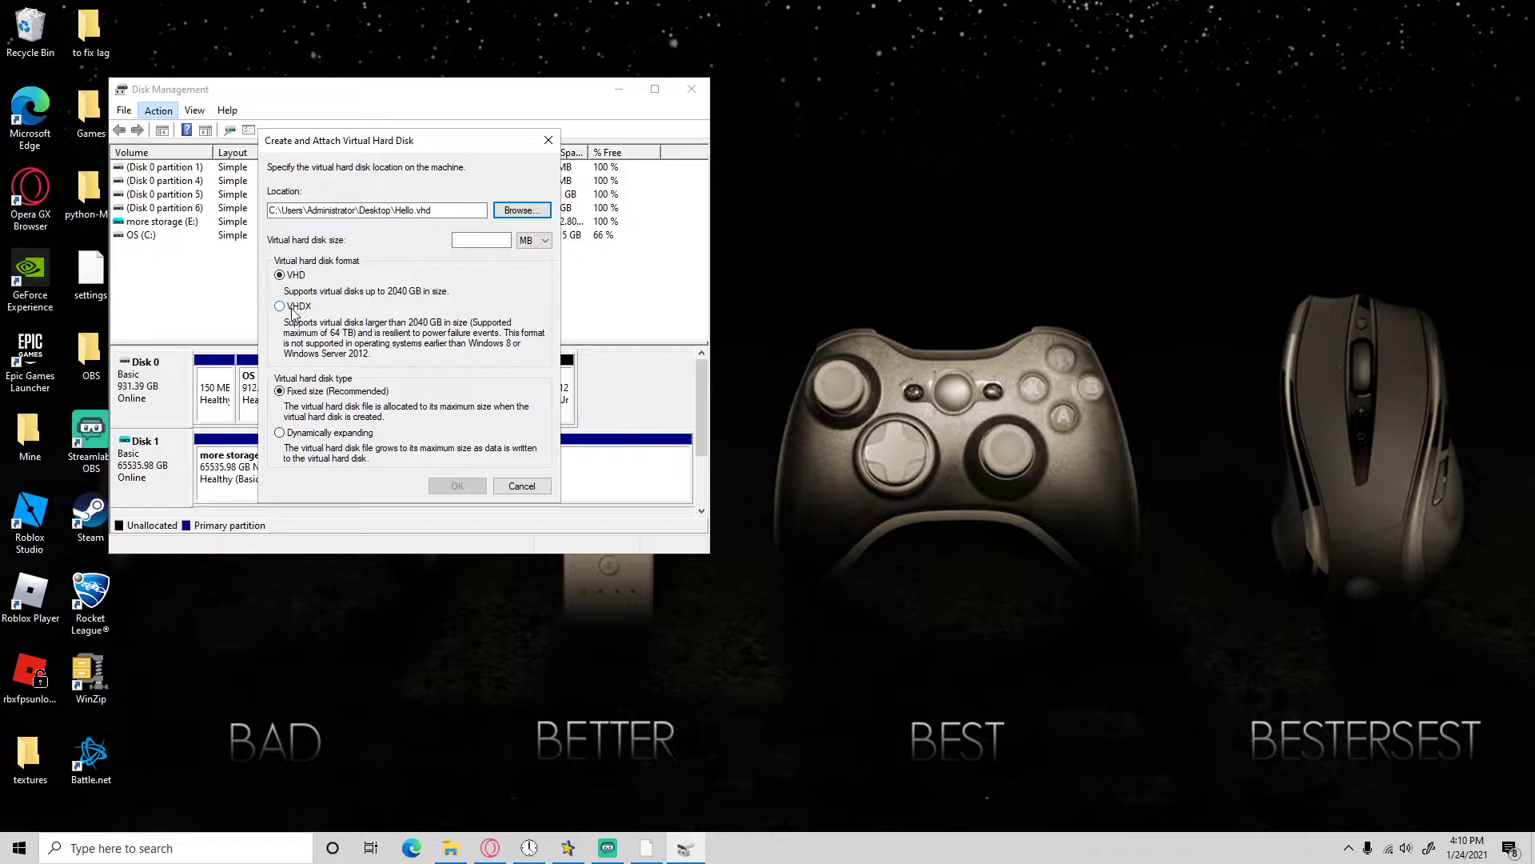
# Set format VHDX and size 40 TB, then create and attach the virtual disk.
pyautogui.click(280, 305)
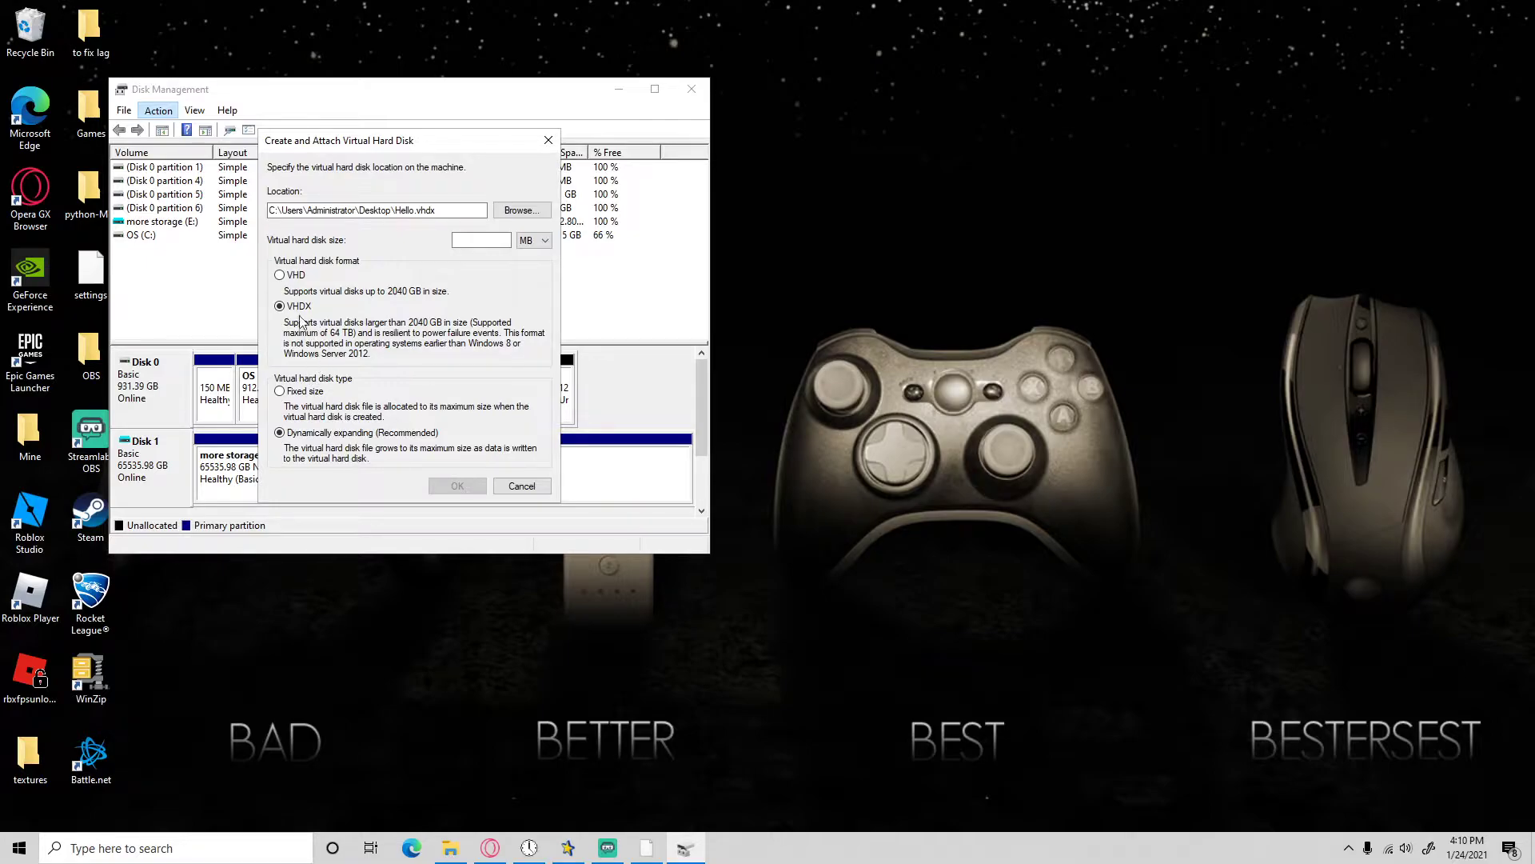
pyautogui.click(544, 240)
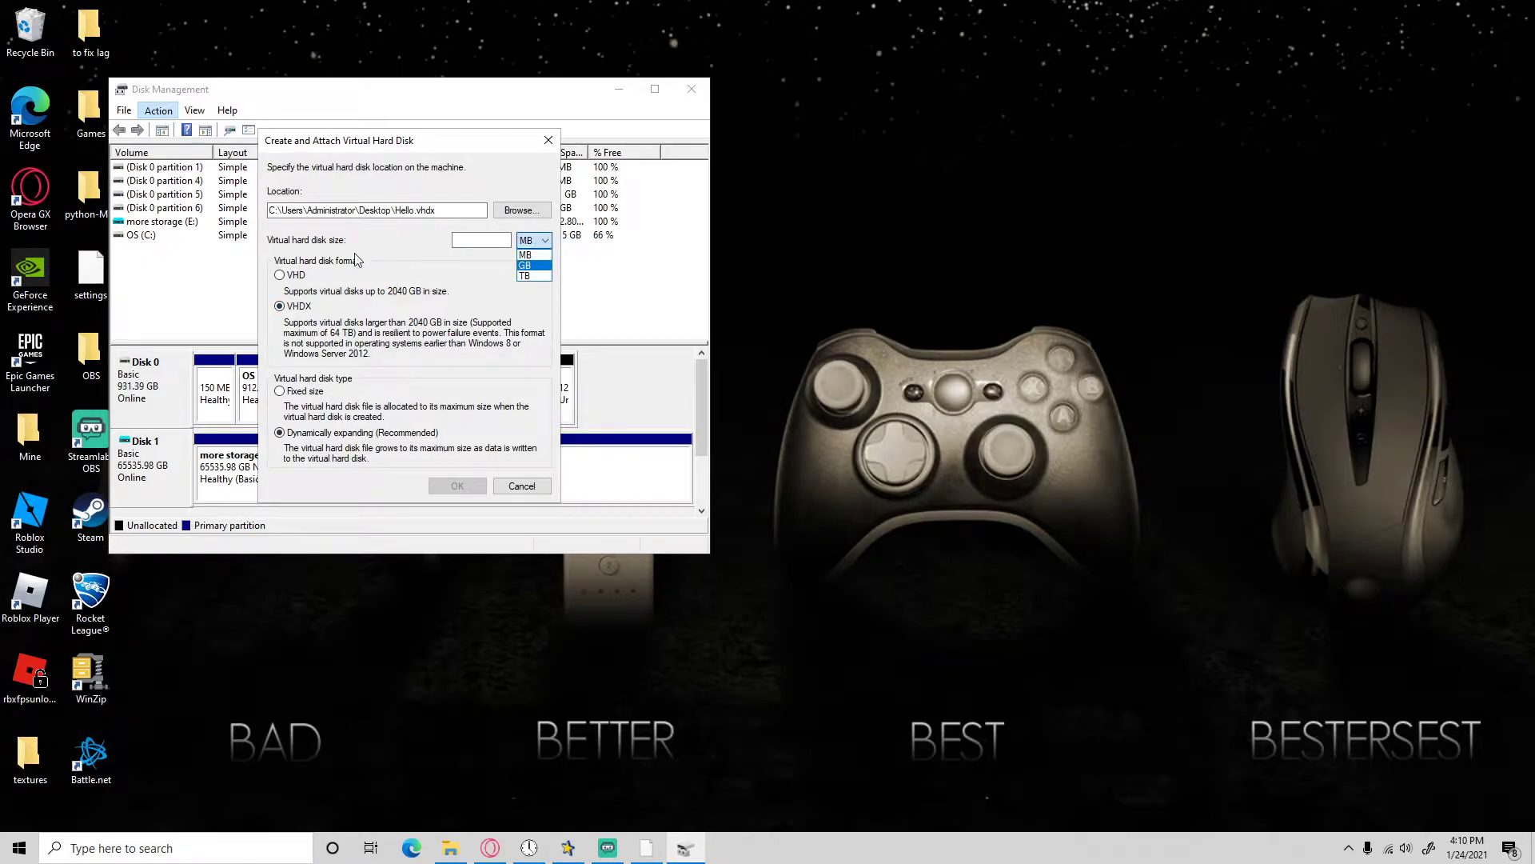
pyautogui.click(524, 275)
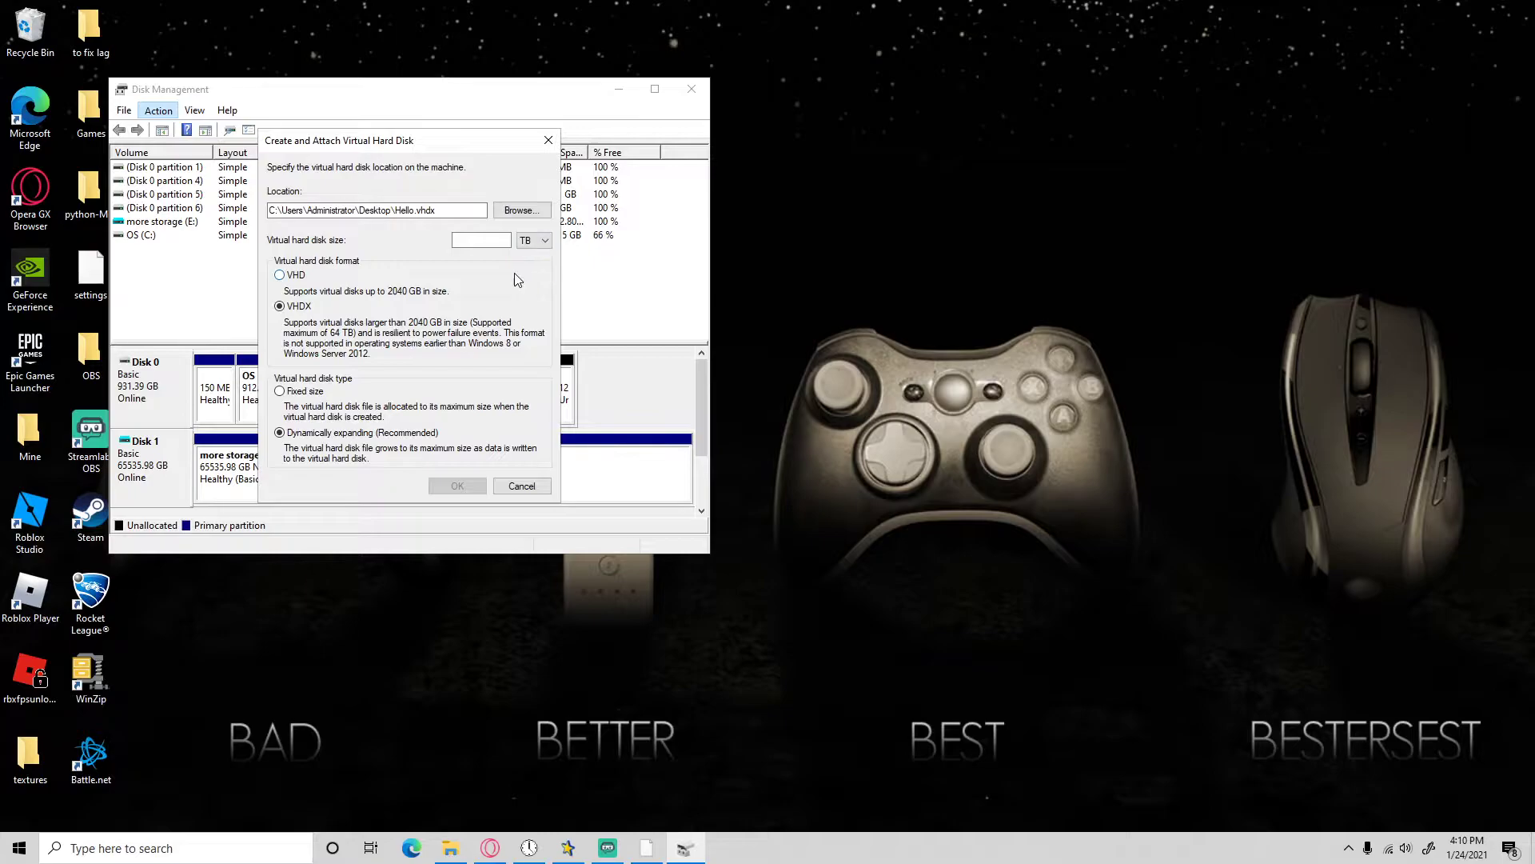
pyautogui.click(480, 240)
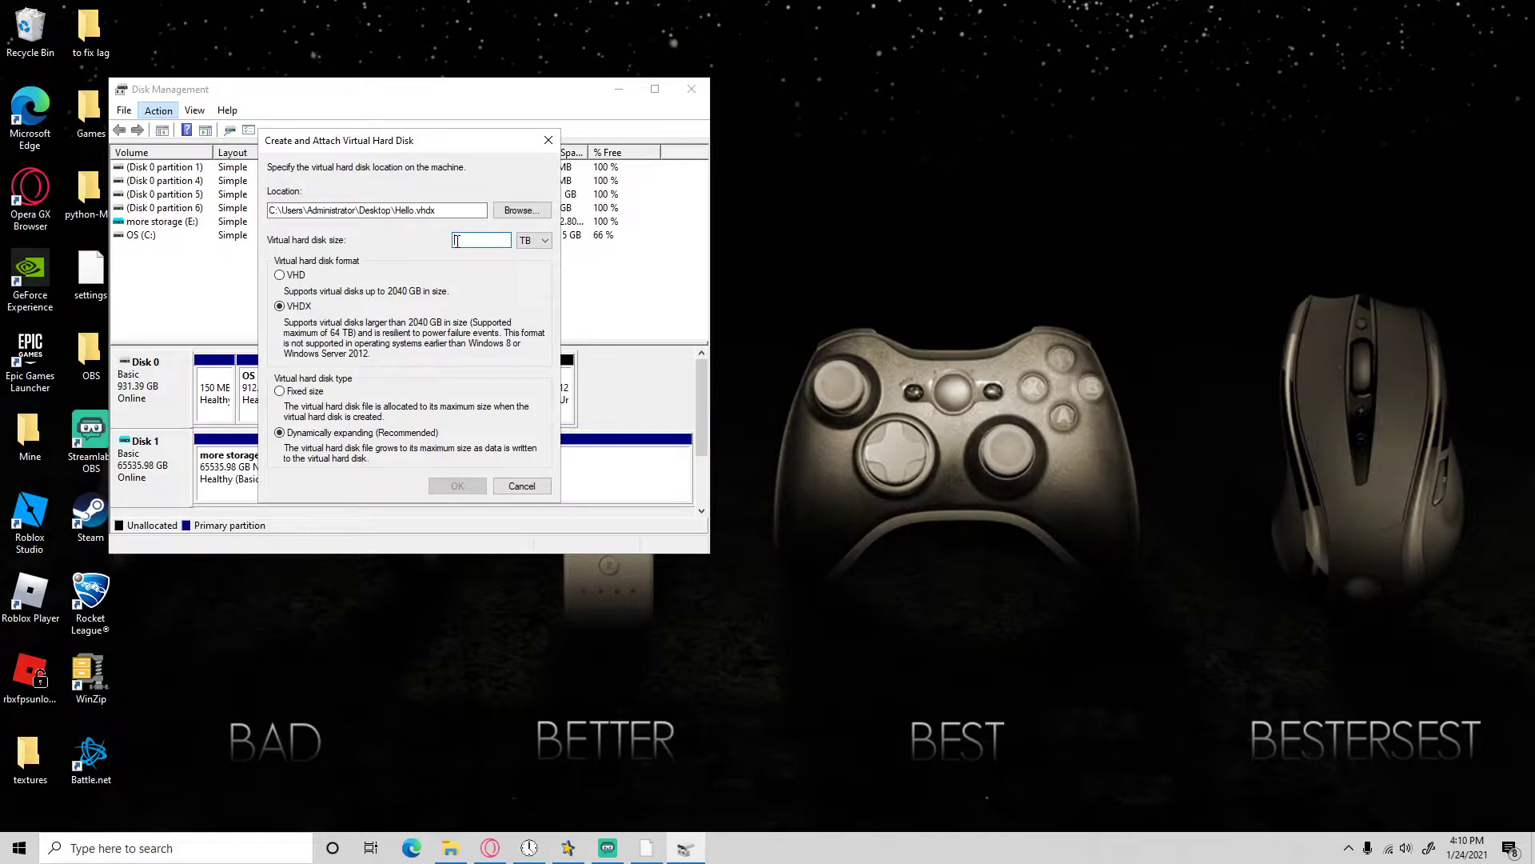
pyautogui.write('40')
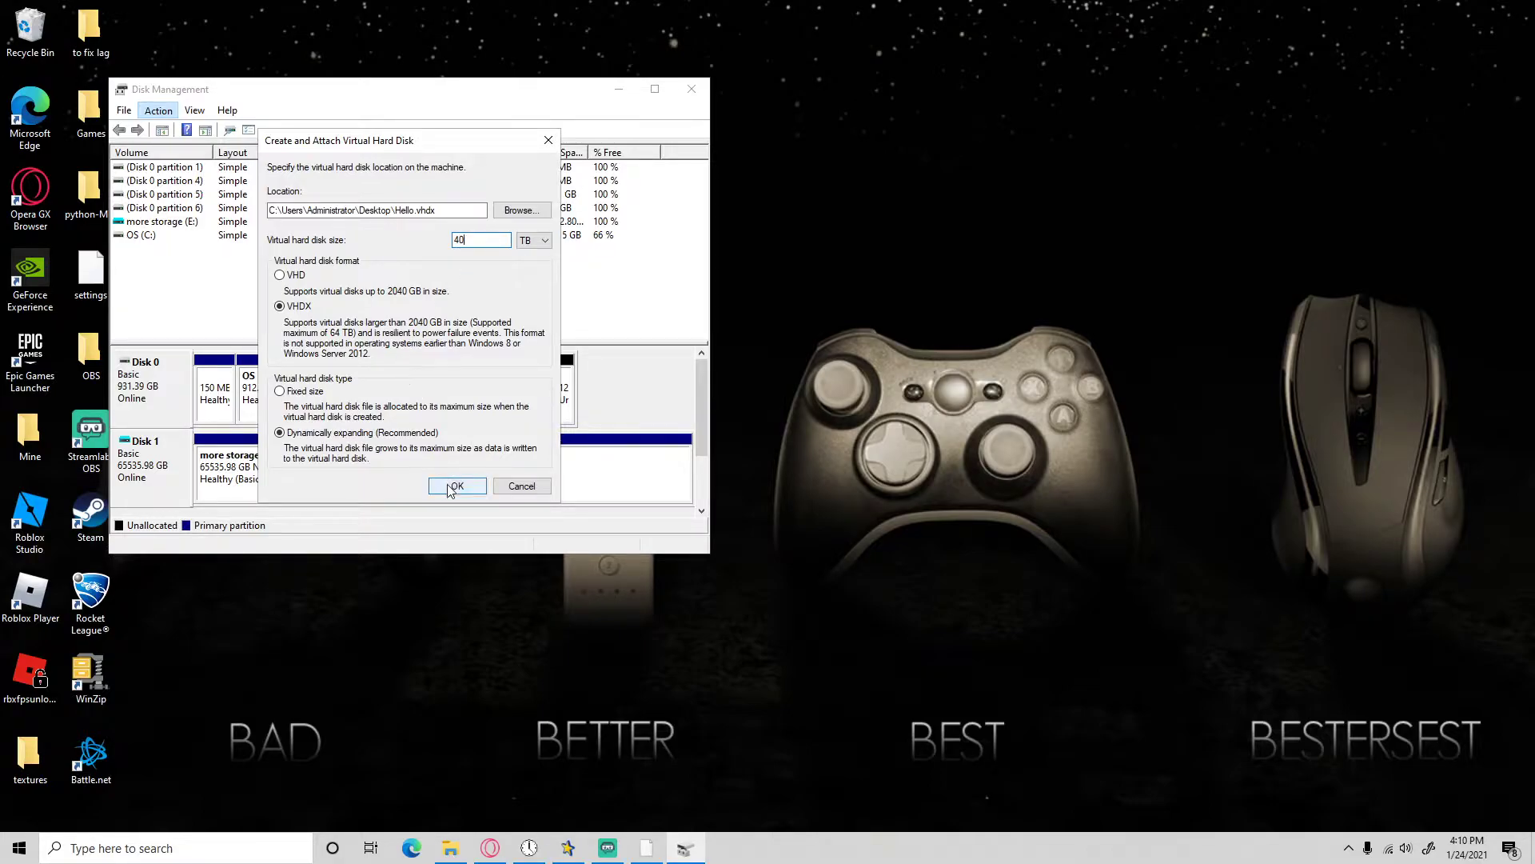
pyautogui.click(456, 486)
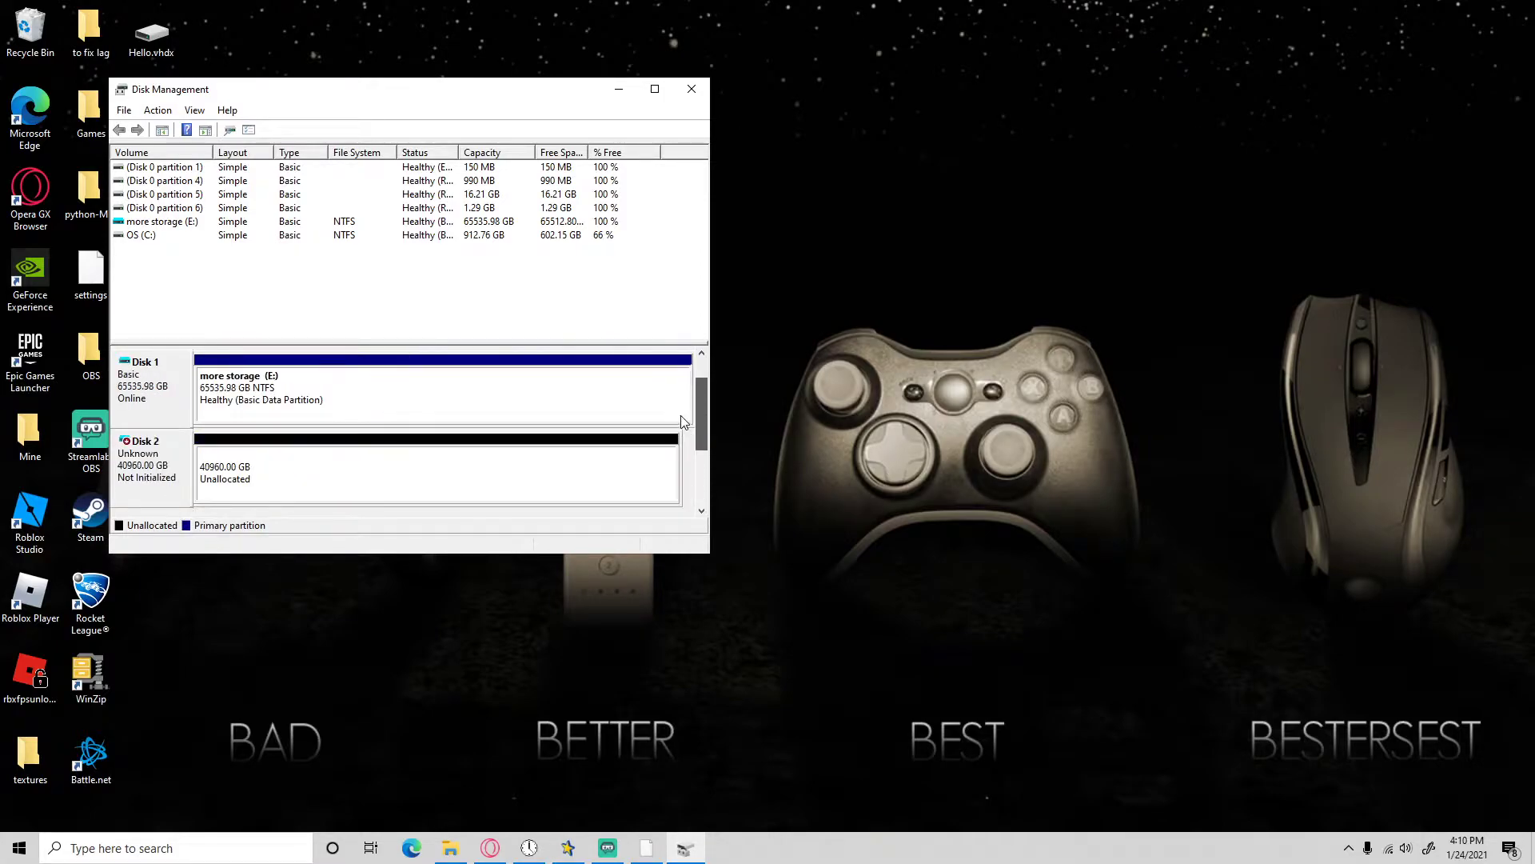
# Initialize the new Disk 2 with the MBR (Master Boot Record) partition style.
pyautogui.scroll(-3)
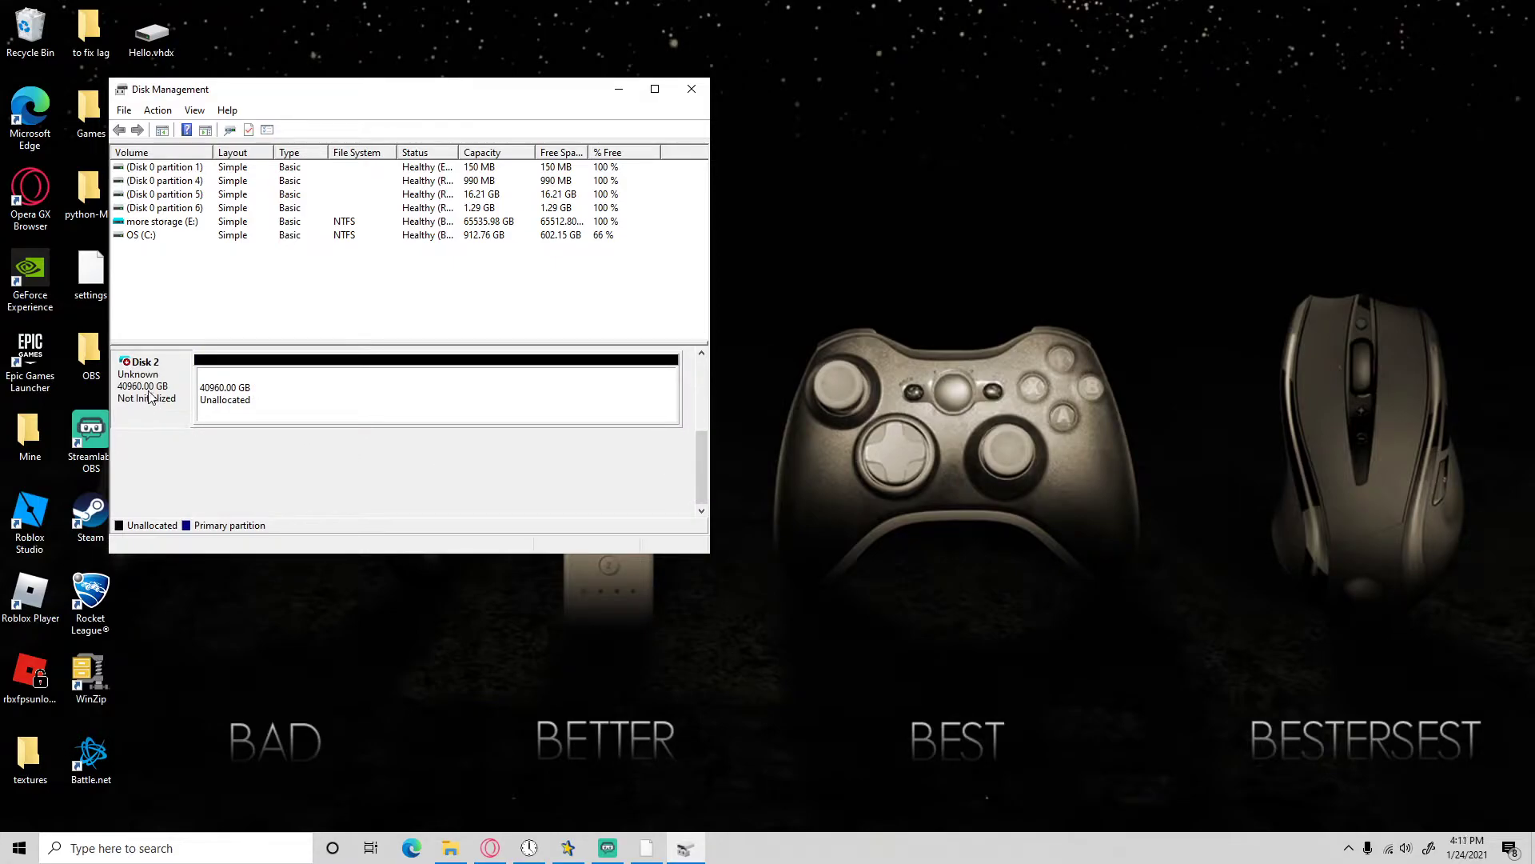
pyautogui.rightClick(142, 382)
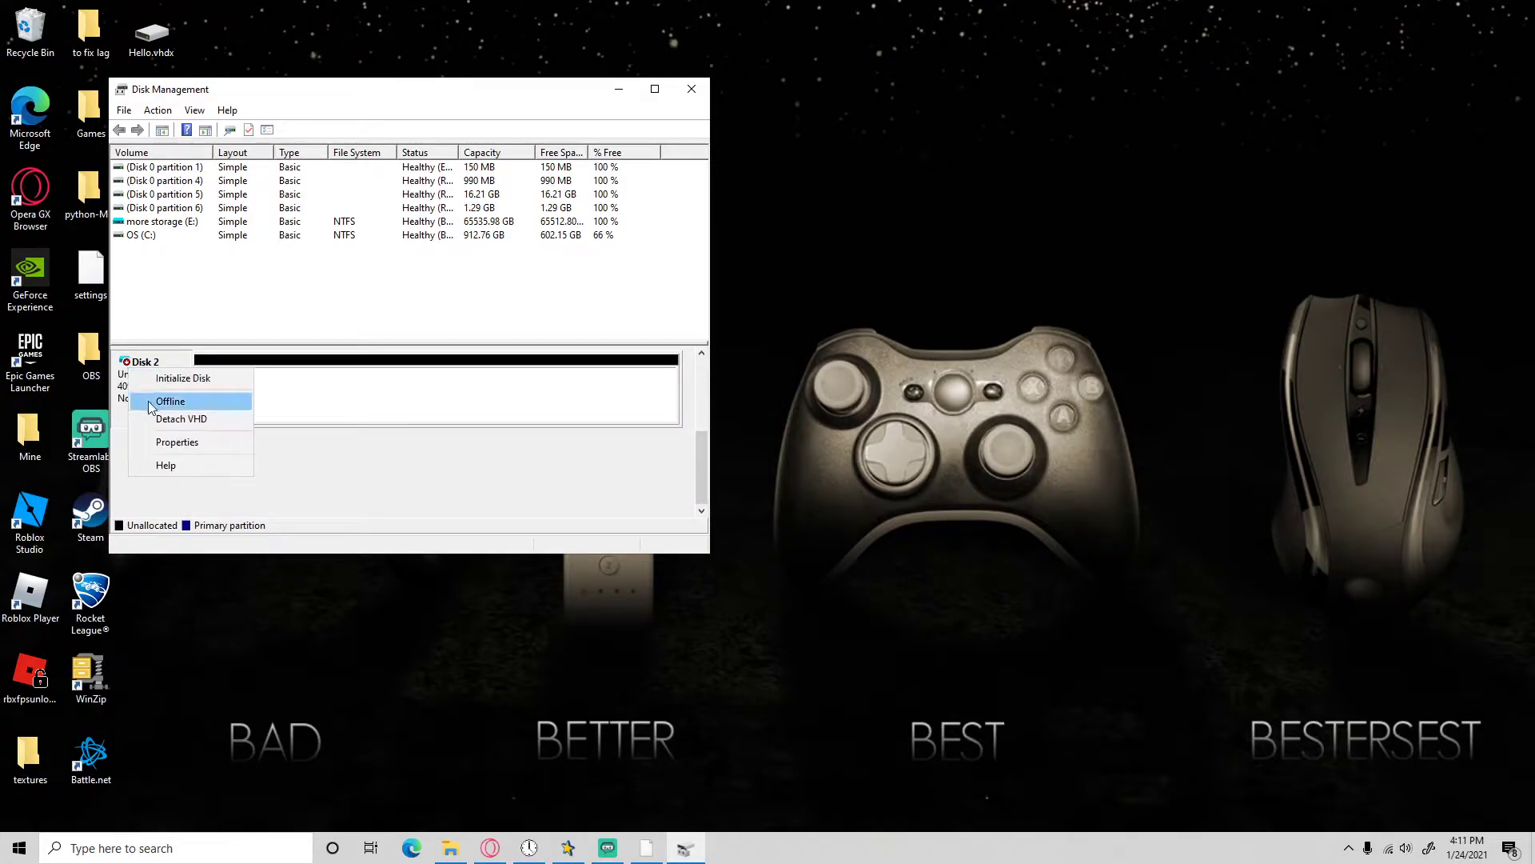
pyautogui.click(178, 441)
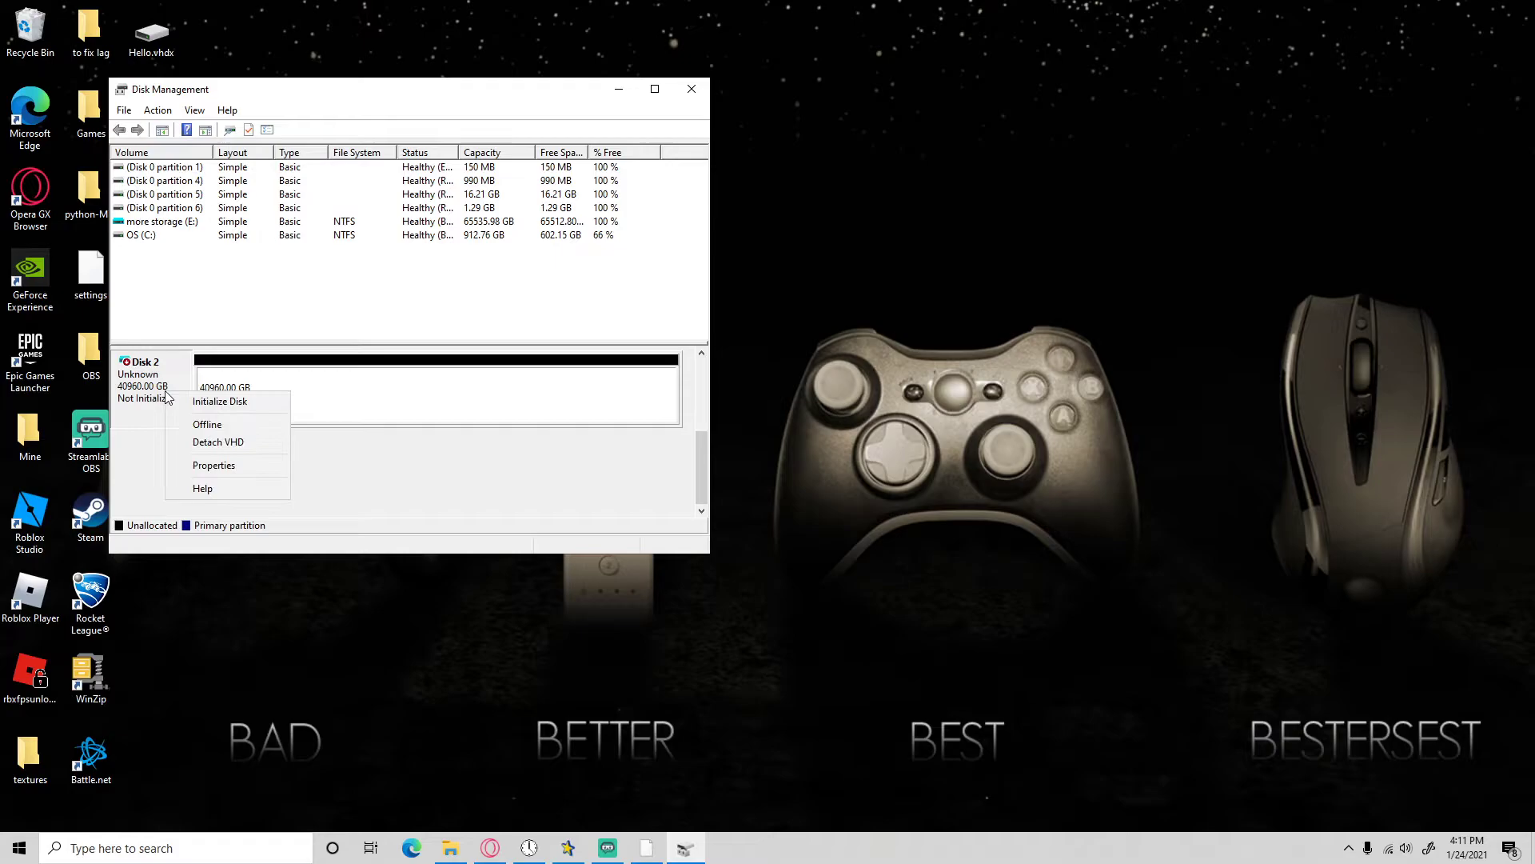
pyautogui.click(219, 402)
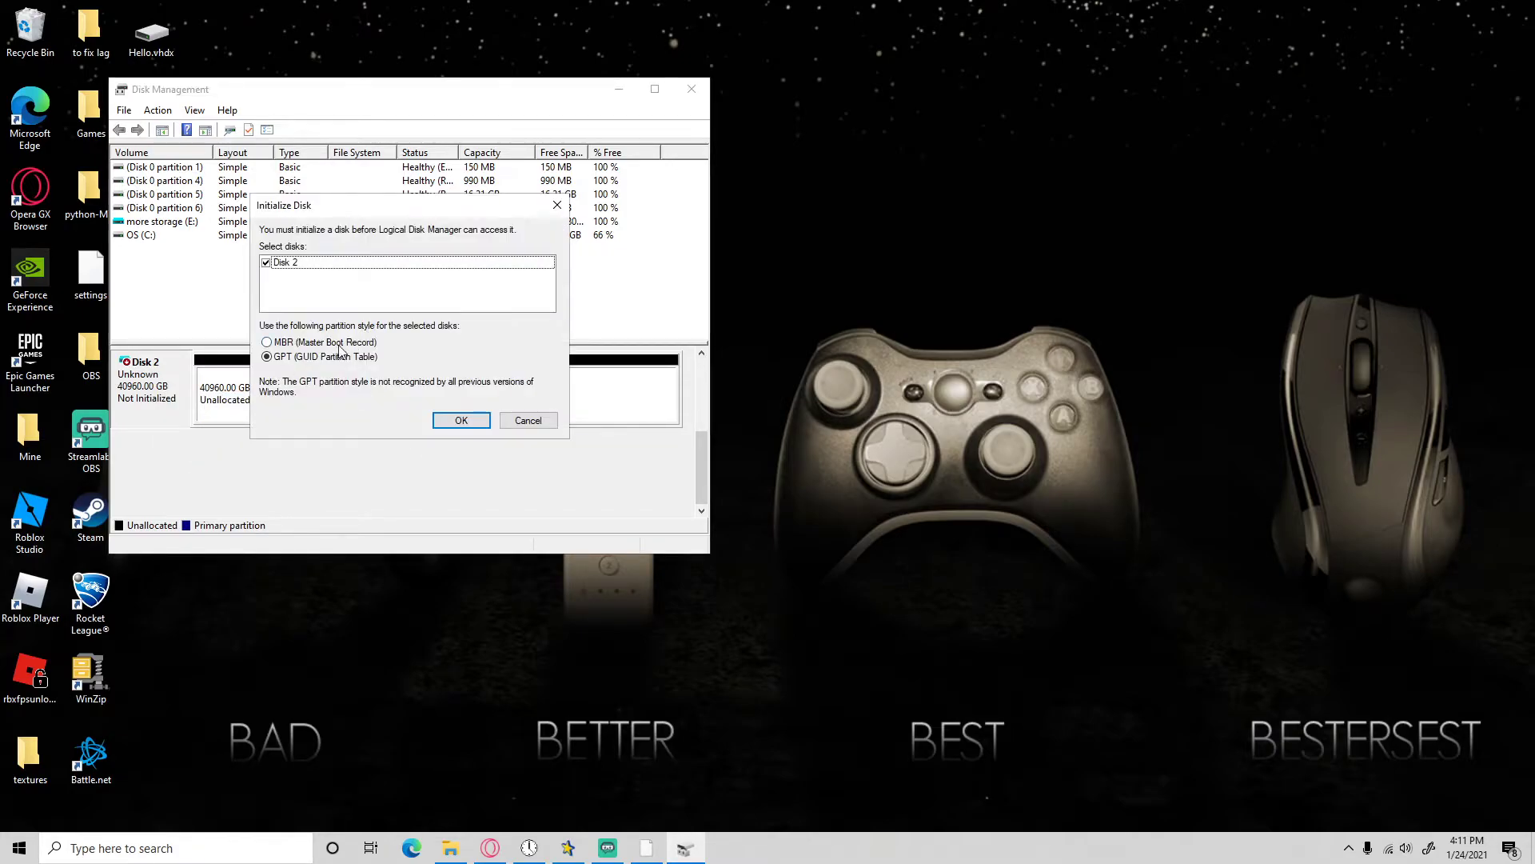
pyautogui.click(267, 342)
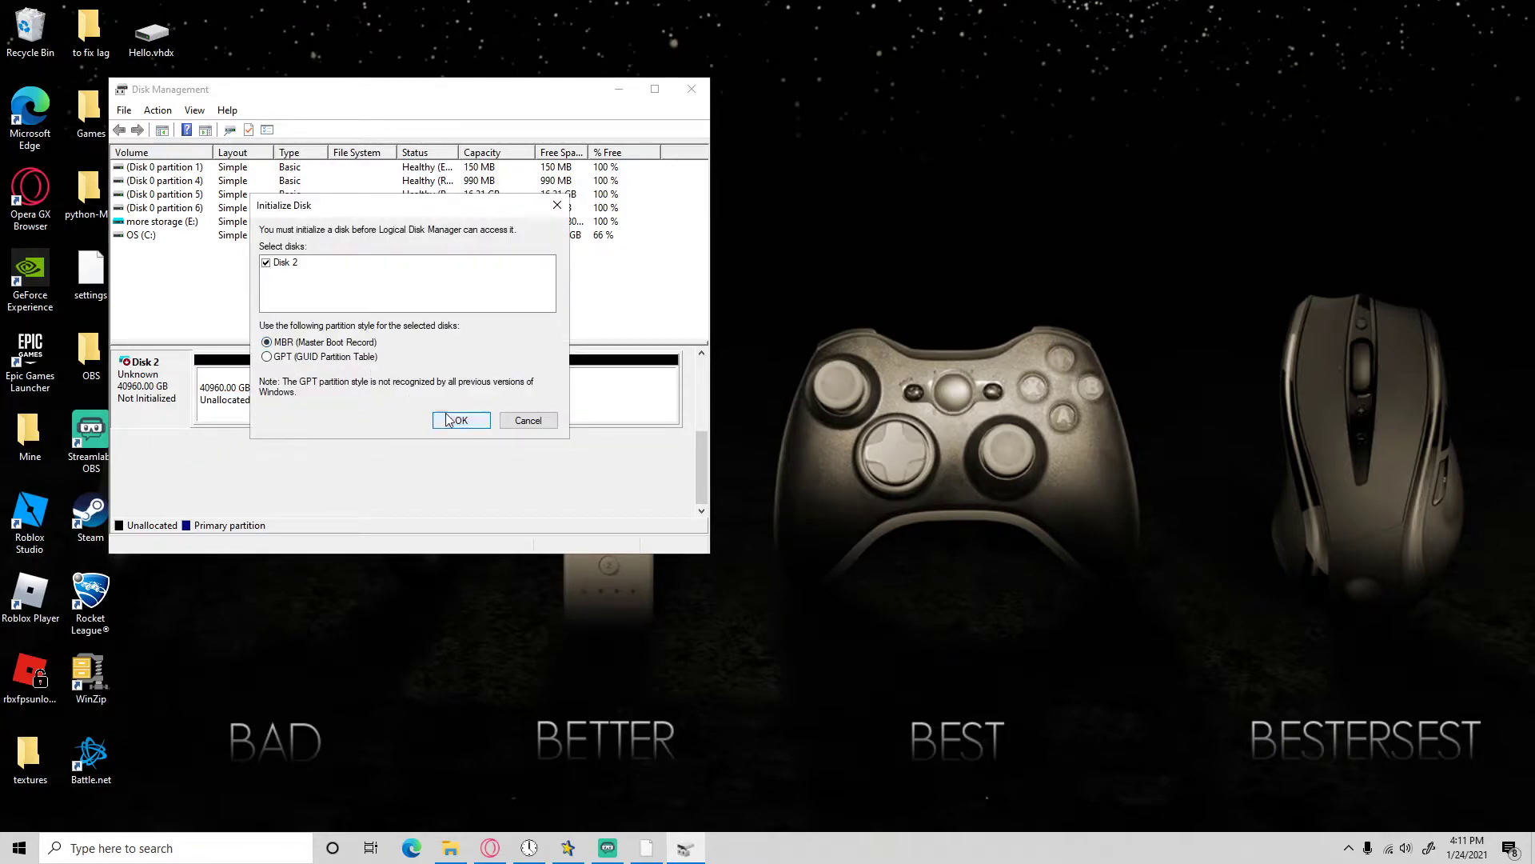
pyautogui.click(459, 420)
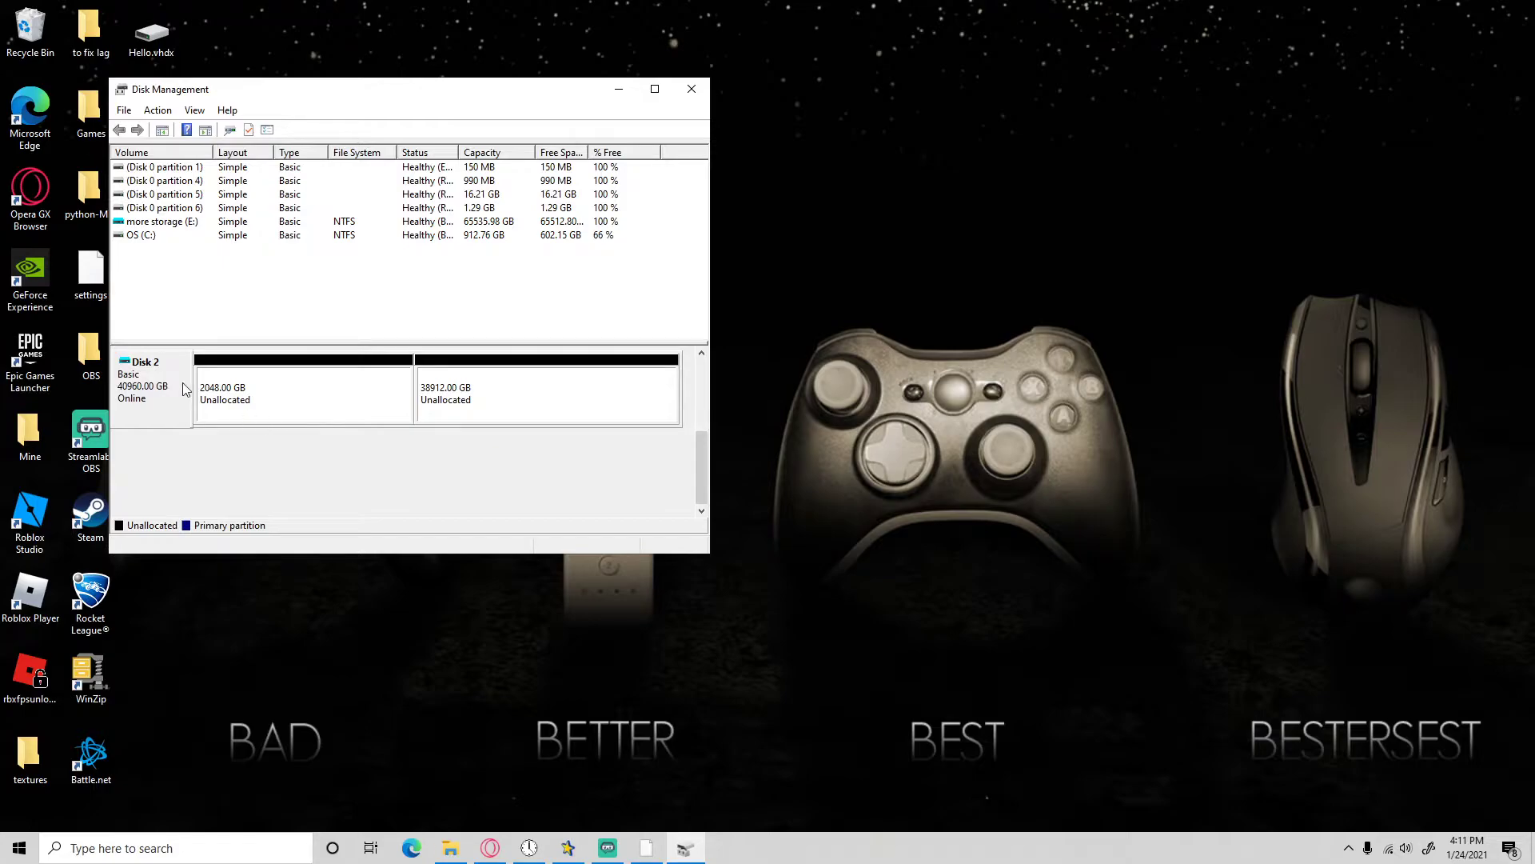
# Convert Disk 2 to a GPT disk from its context menu.
pyautogui.rightClick(264, 392)
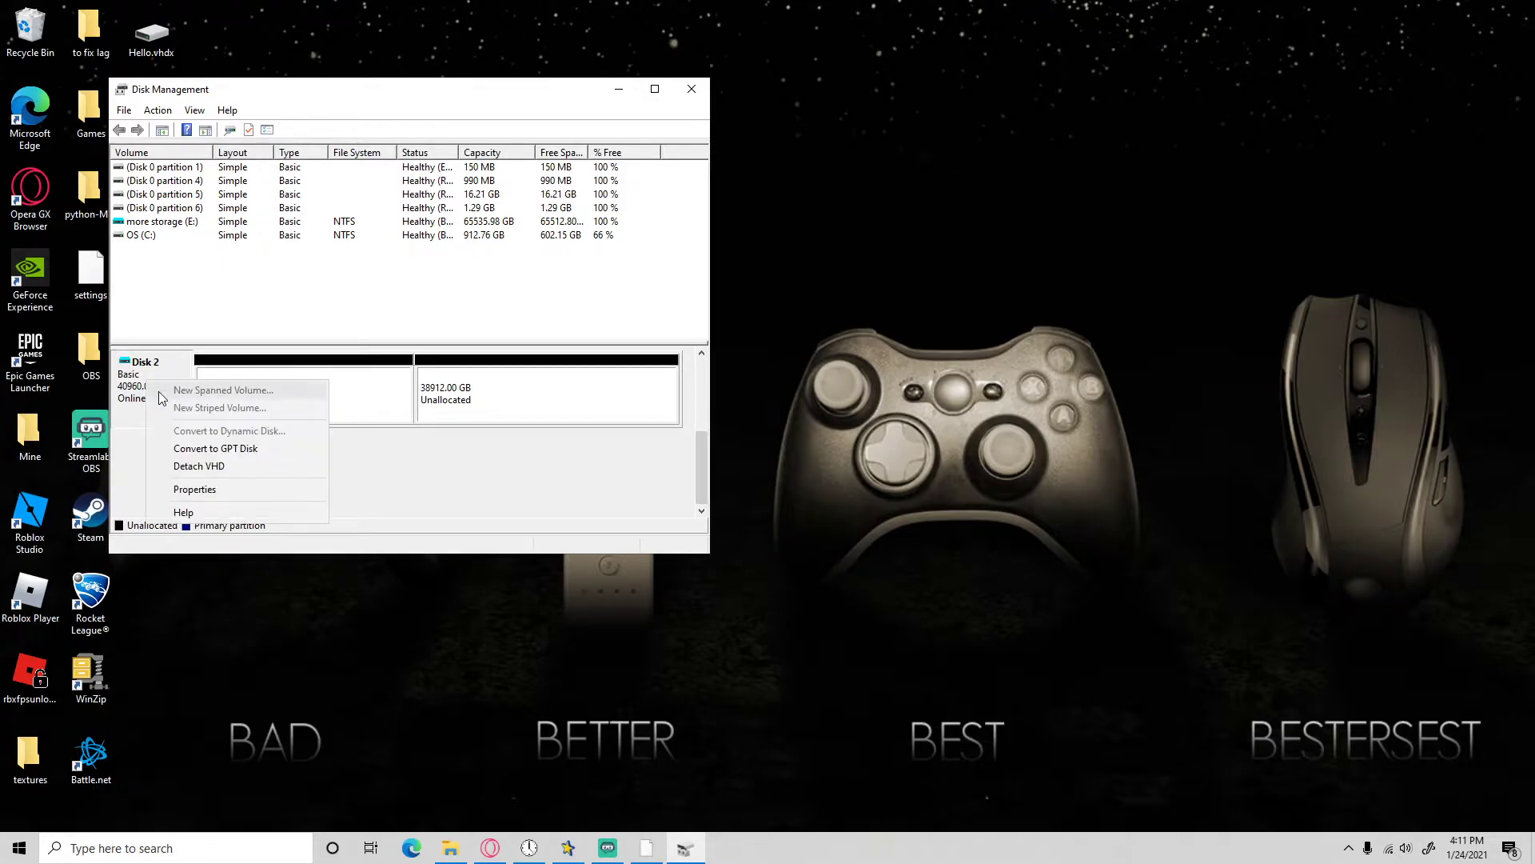
pyautogui.moveTo(216, 447)
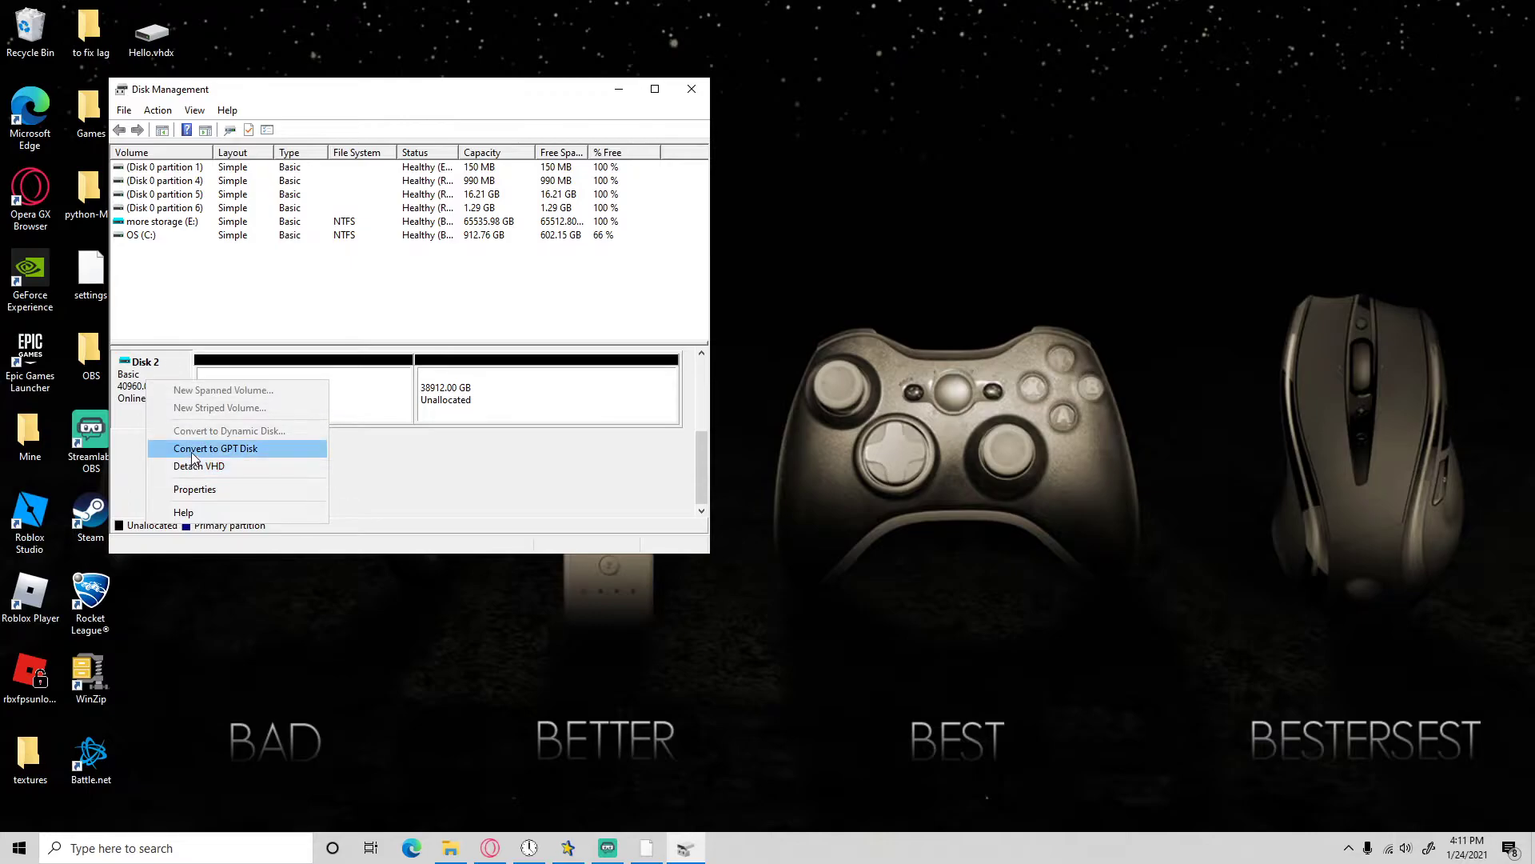
pyautogui.click(214, 447)
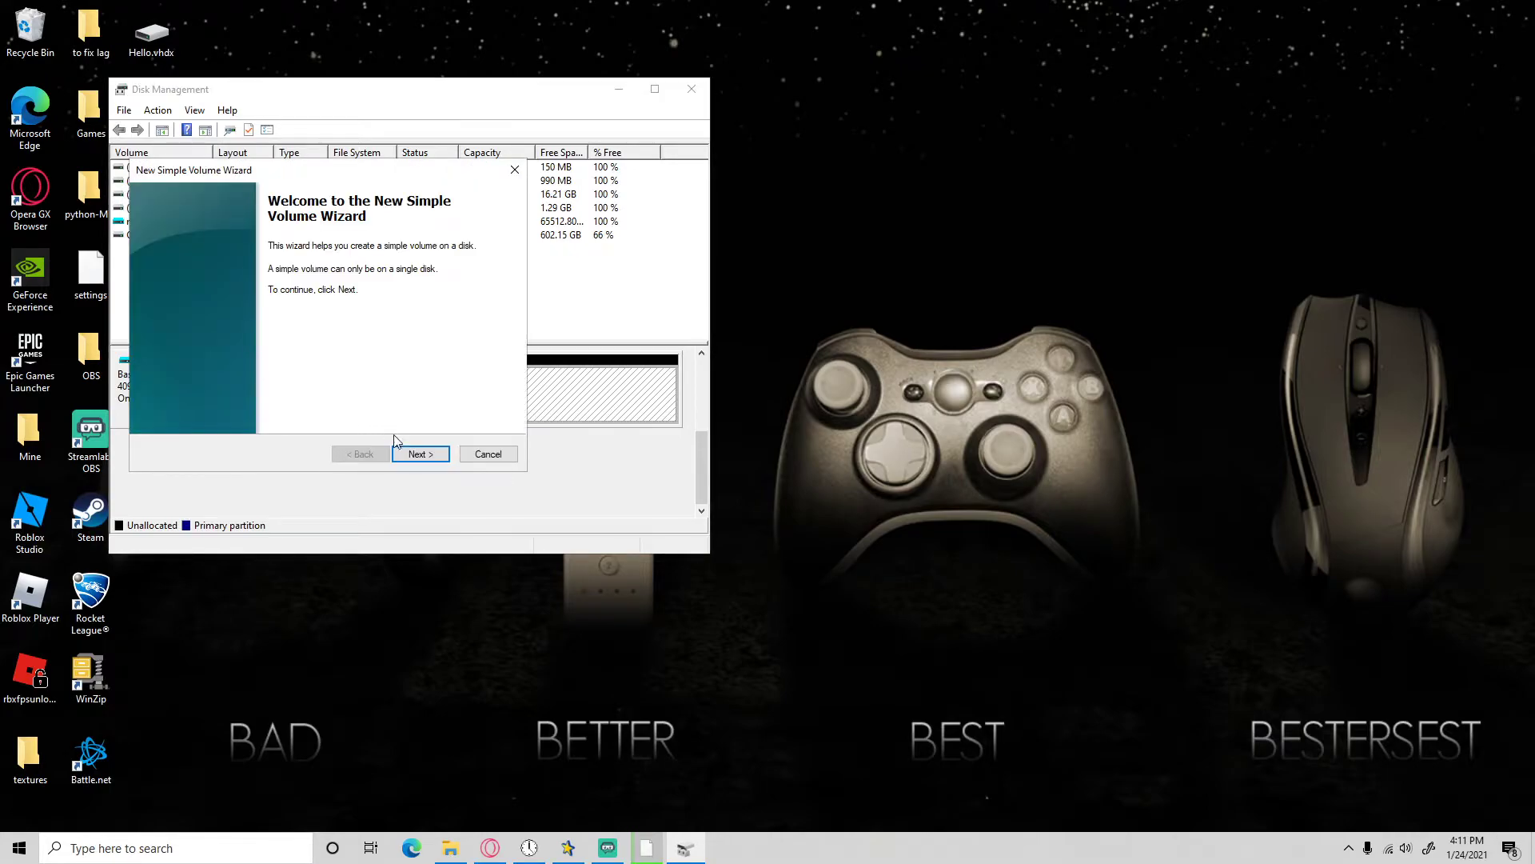
# Advance the New Simple Volume Wizard keeping the maximum size and default drive letter.
pyautogui.click(419, 453)
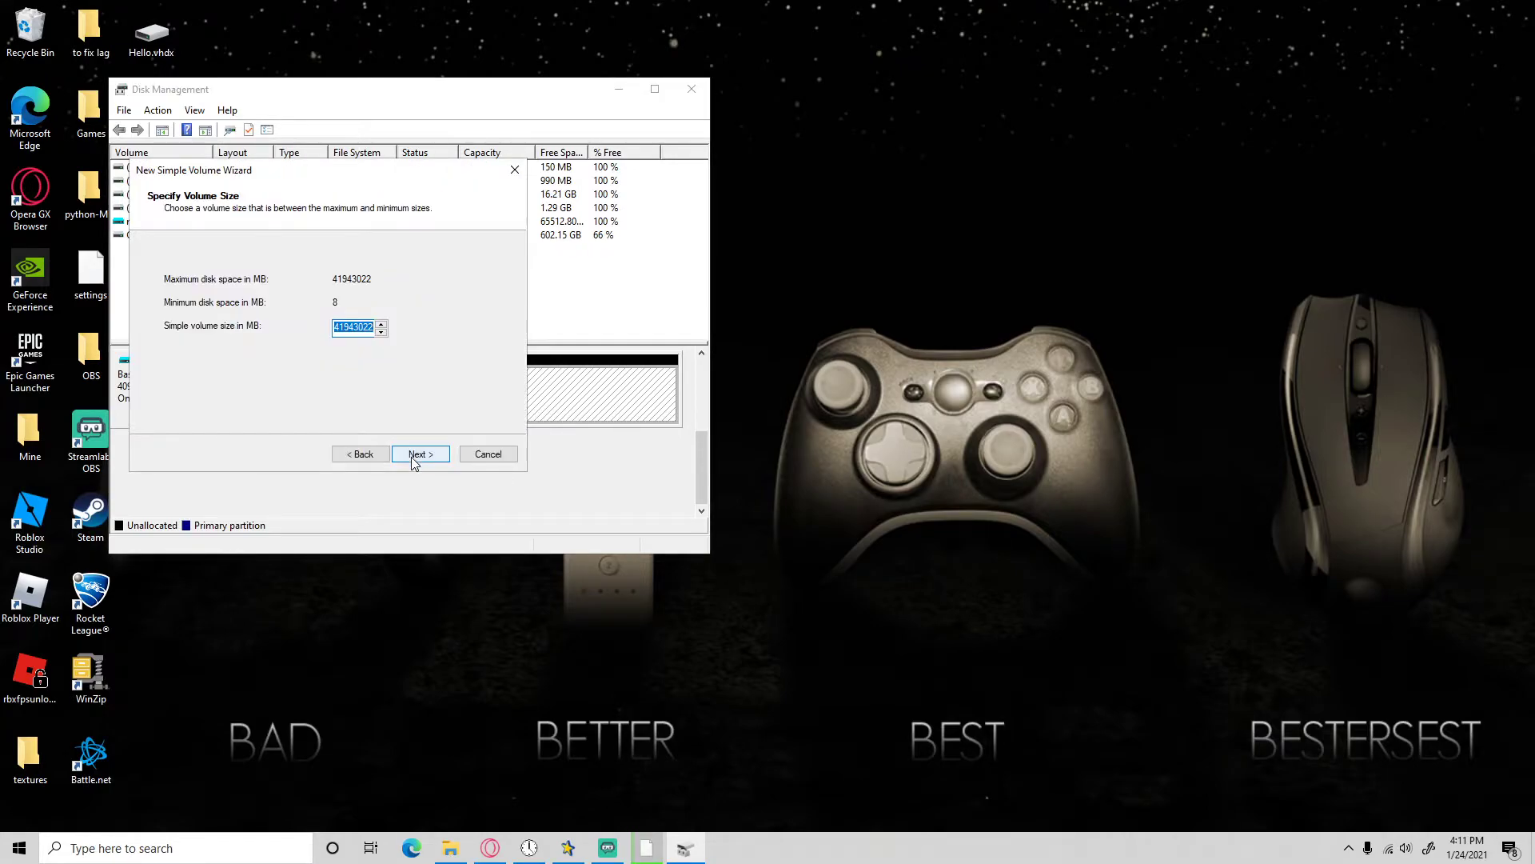
pyautogui.click(419, 453)
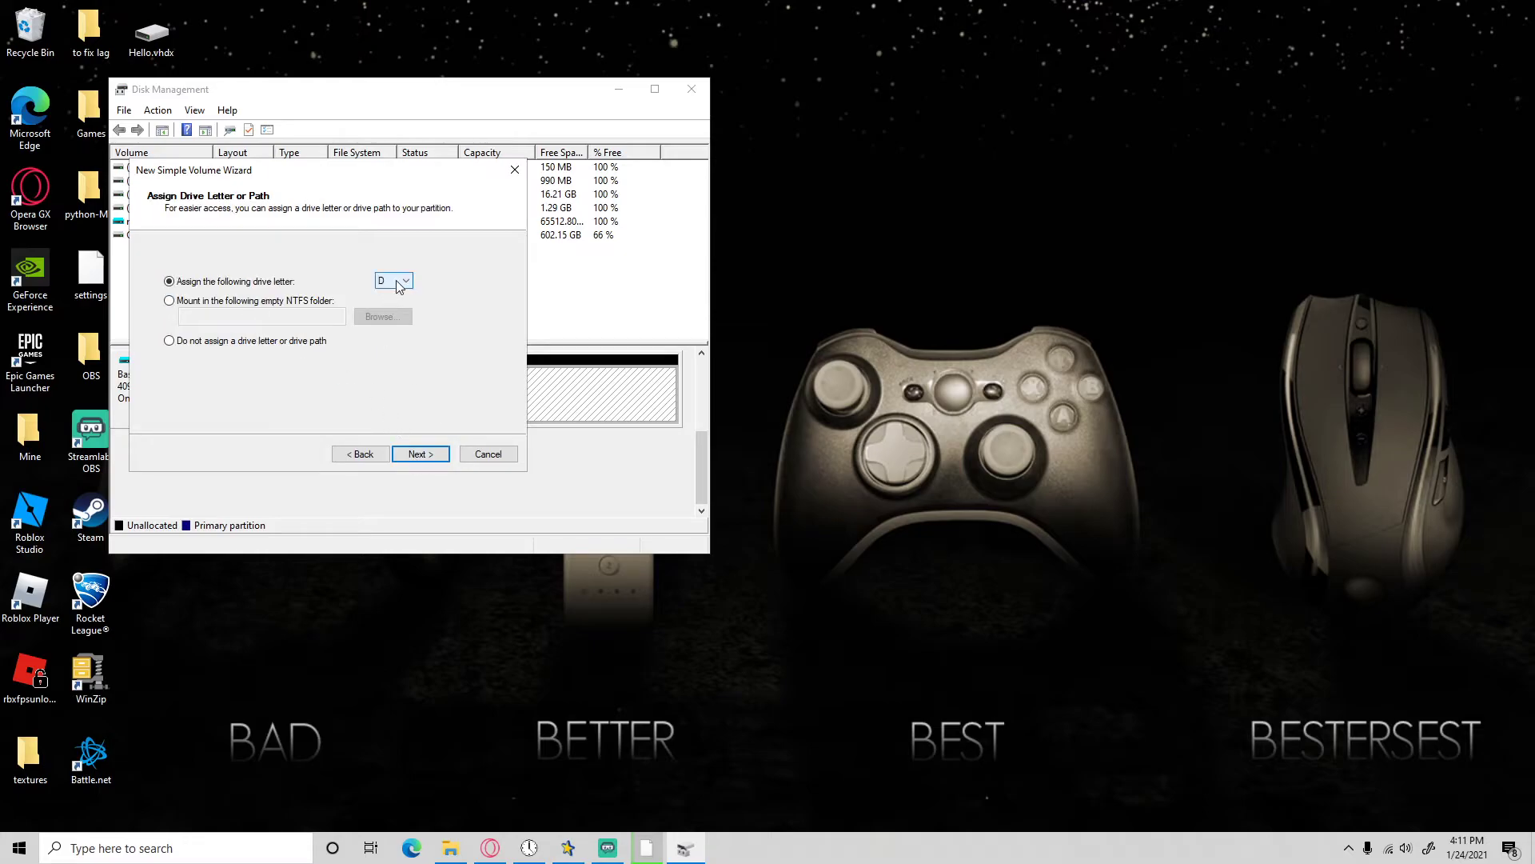
pyautogui.click(403, 281)
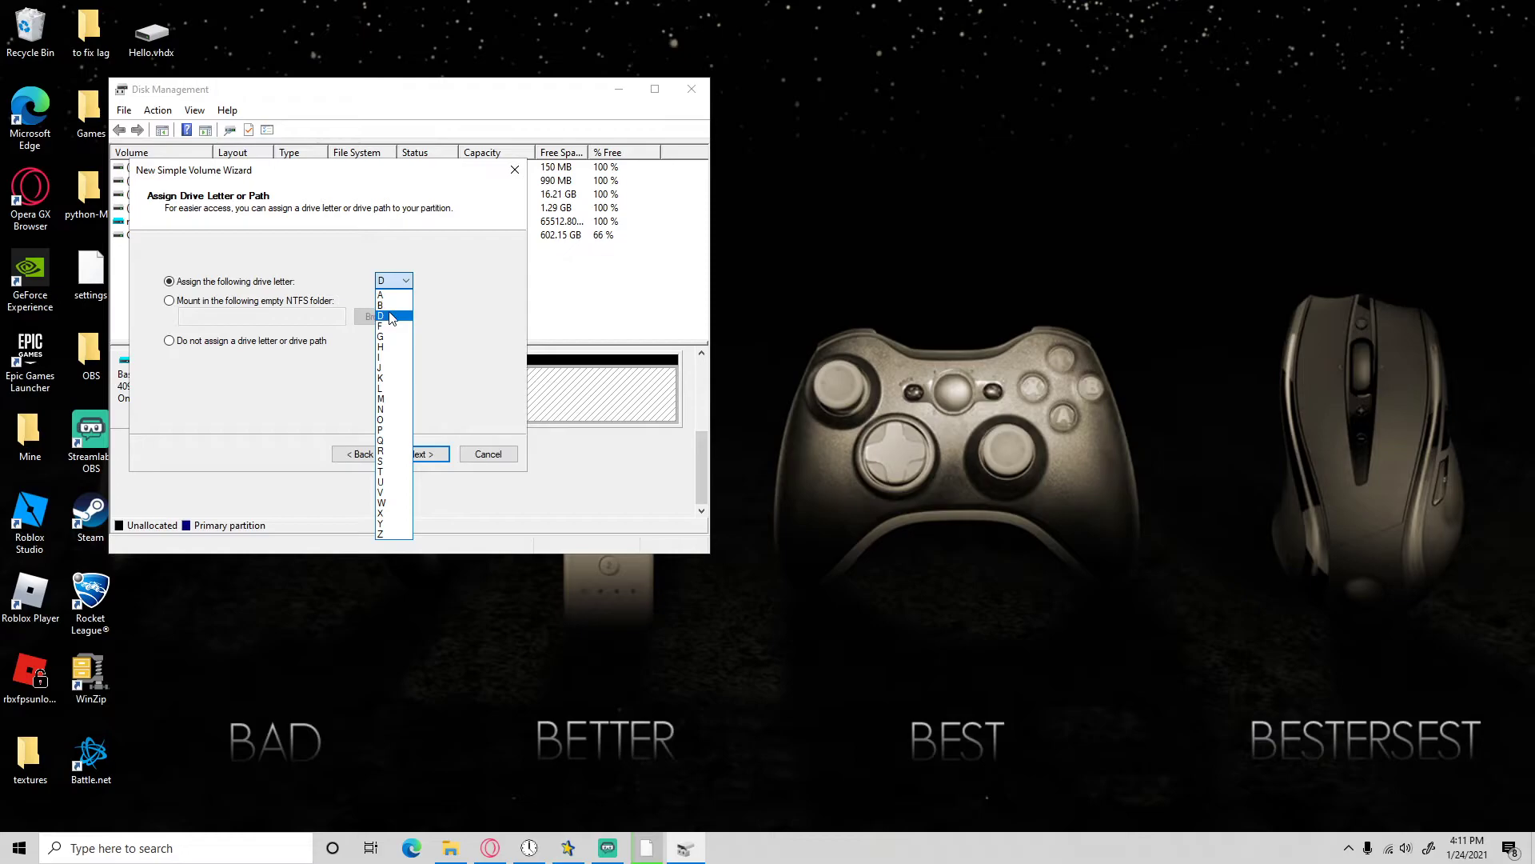
pyautogui.click(420, 453)
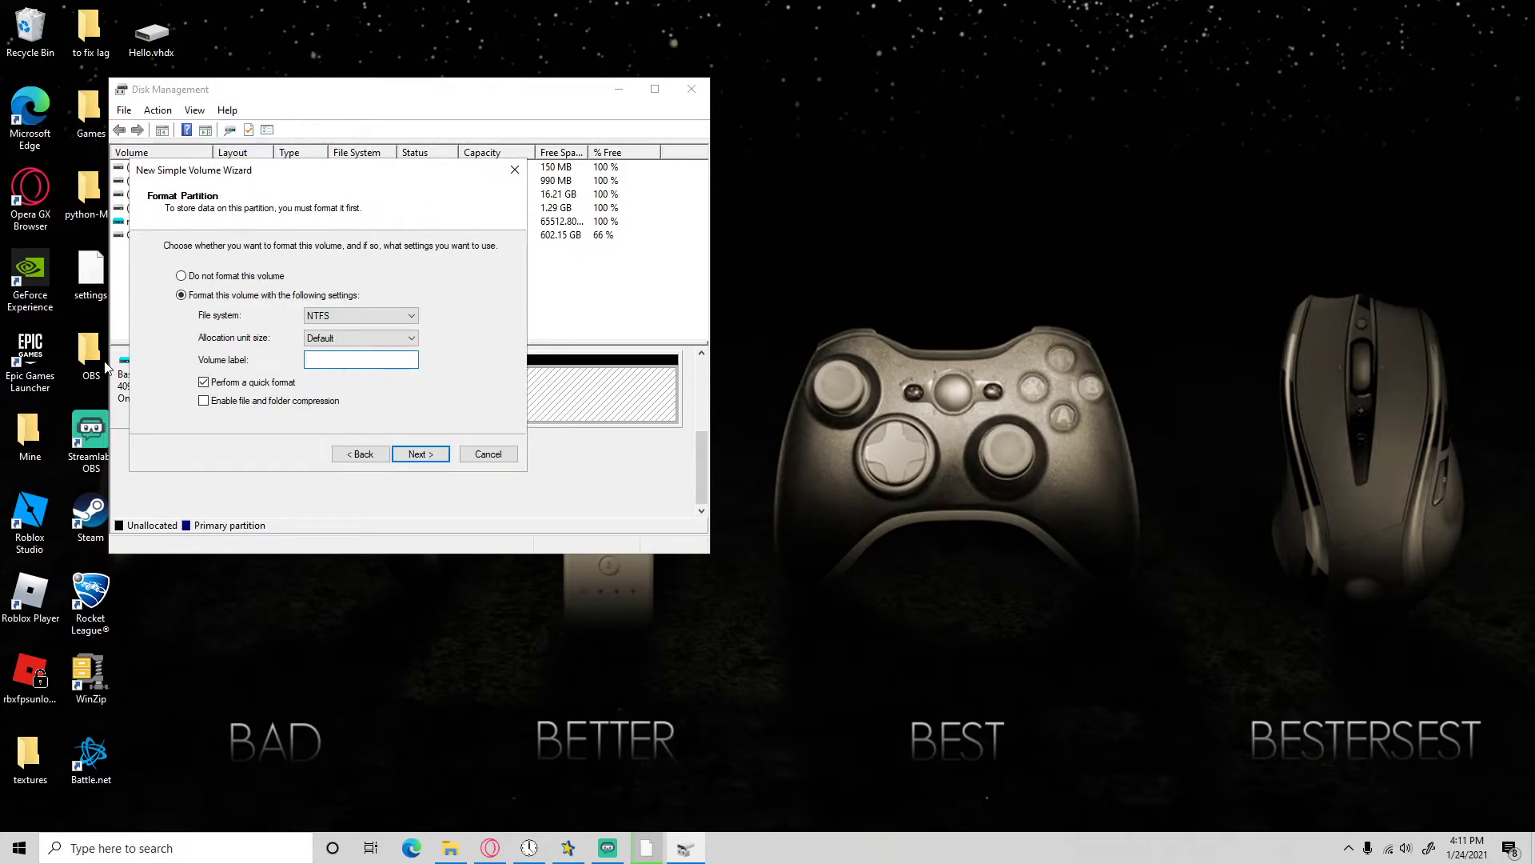
# Label the volume Hello, enable file and folder compression, and finish the wizard.
pyautogui.write('Hello')
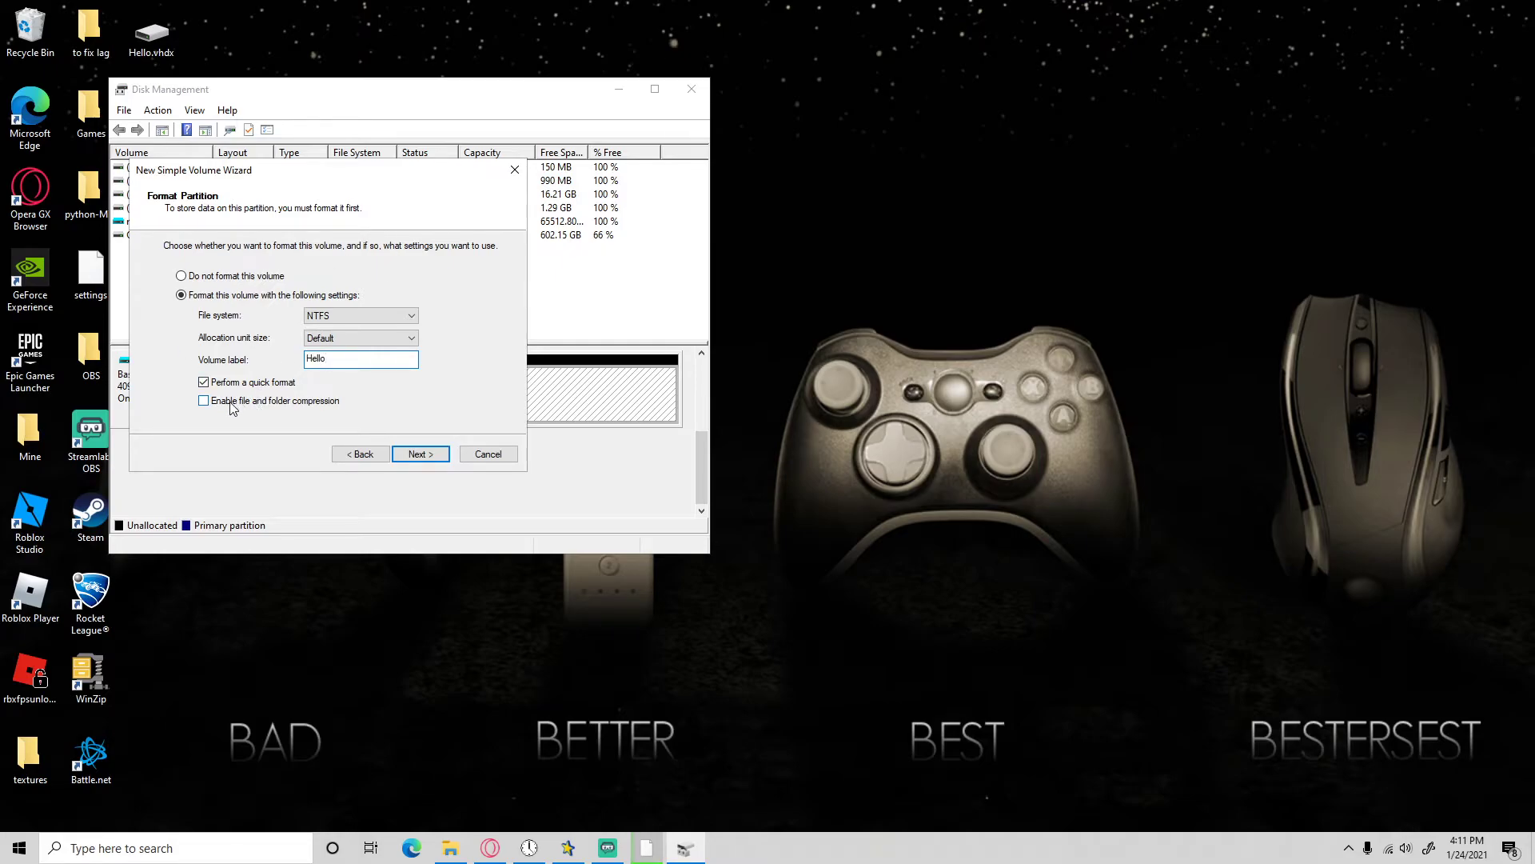
pyautogui.click(203, 400)
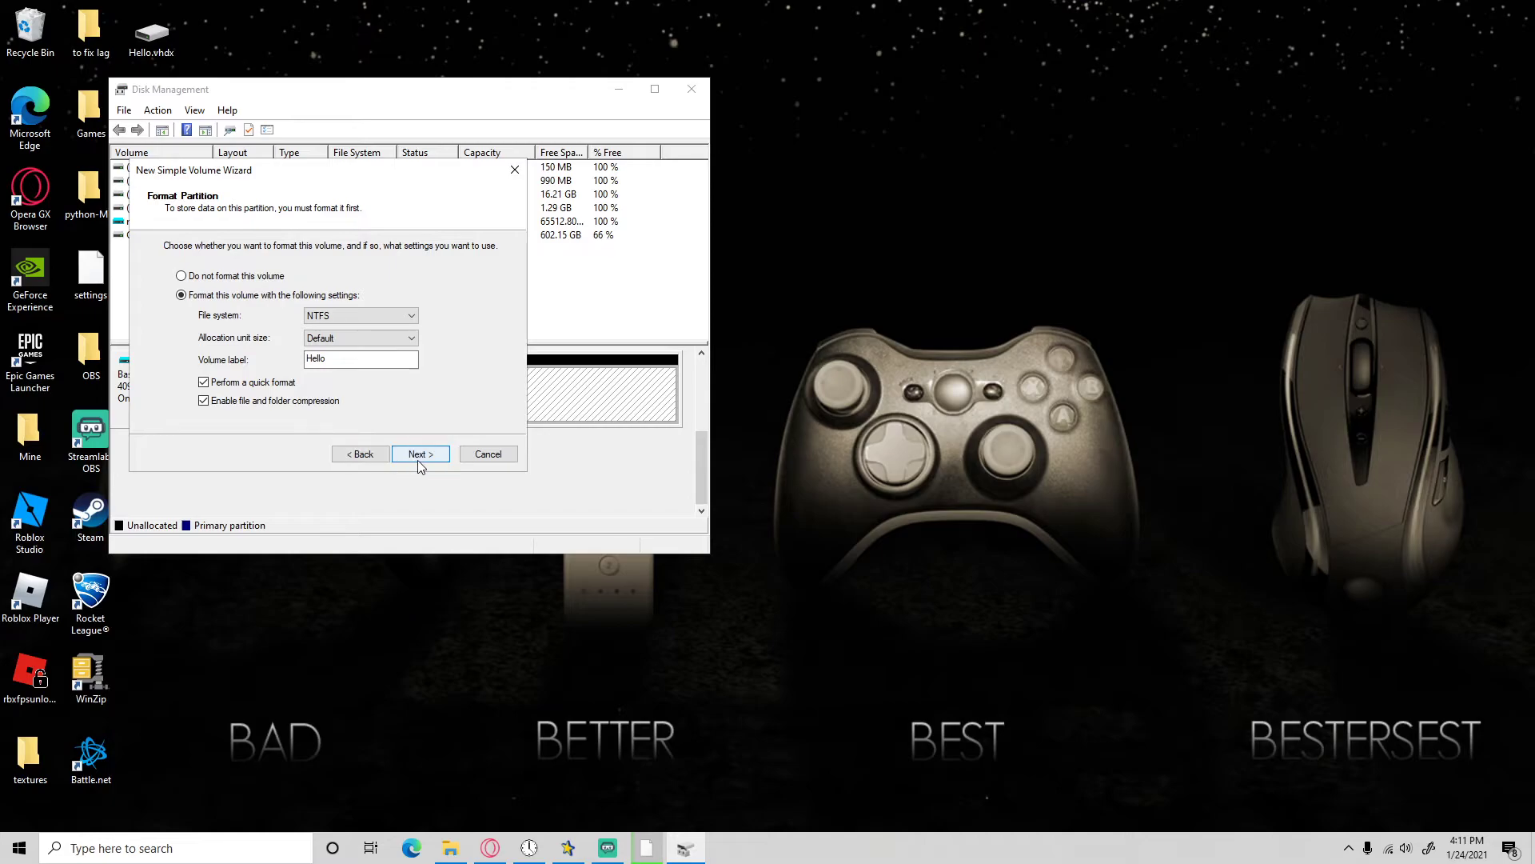
pyautogui.click(419, 453)
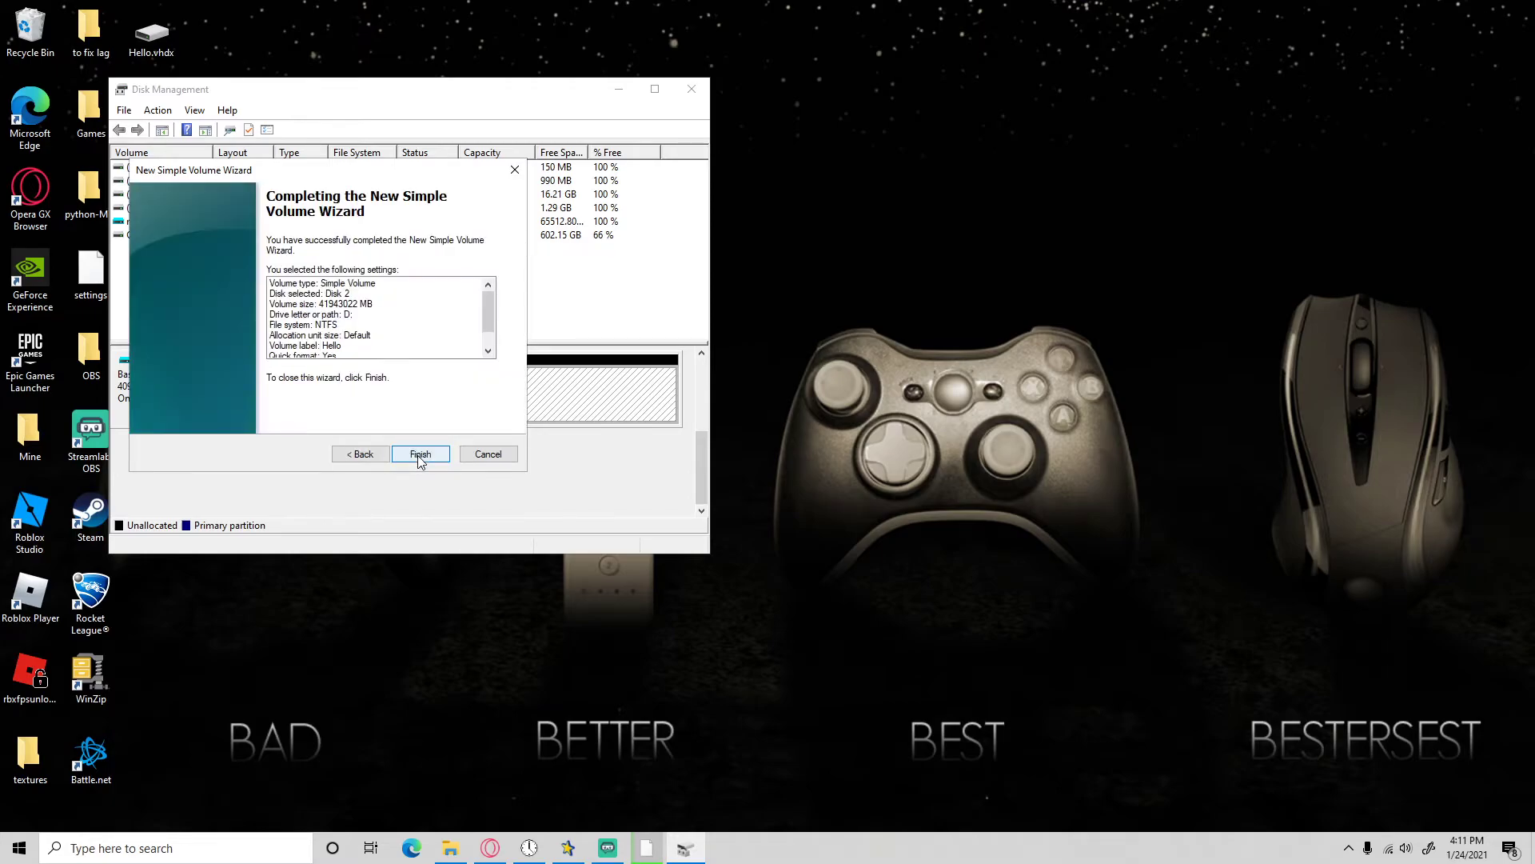
pyautogui.click(420, 453)
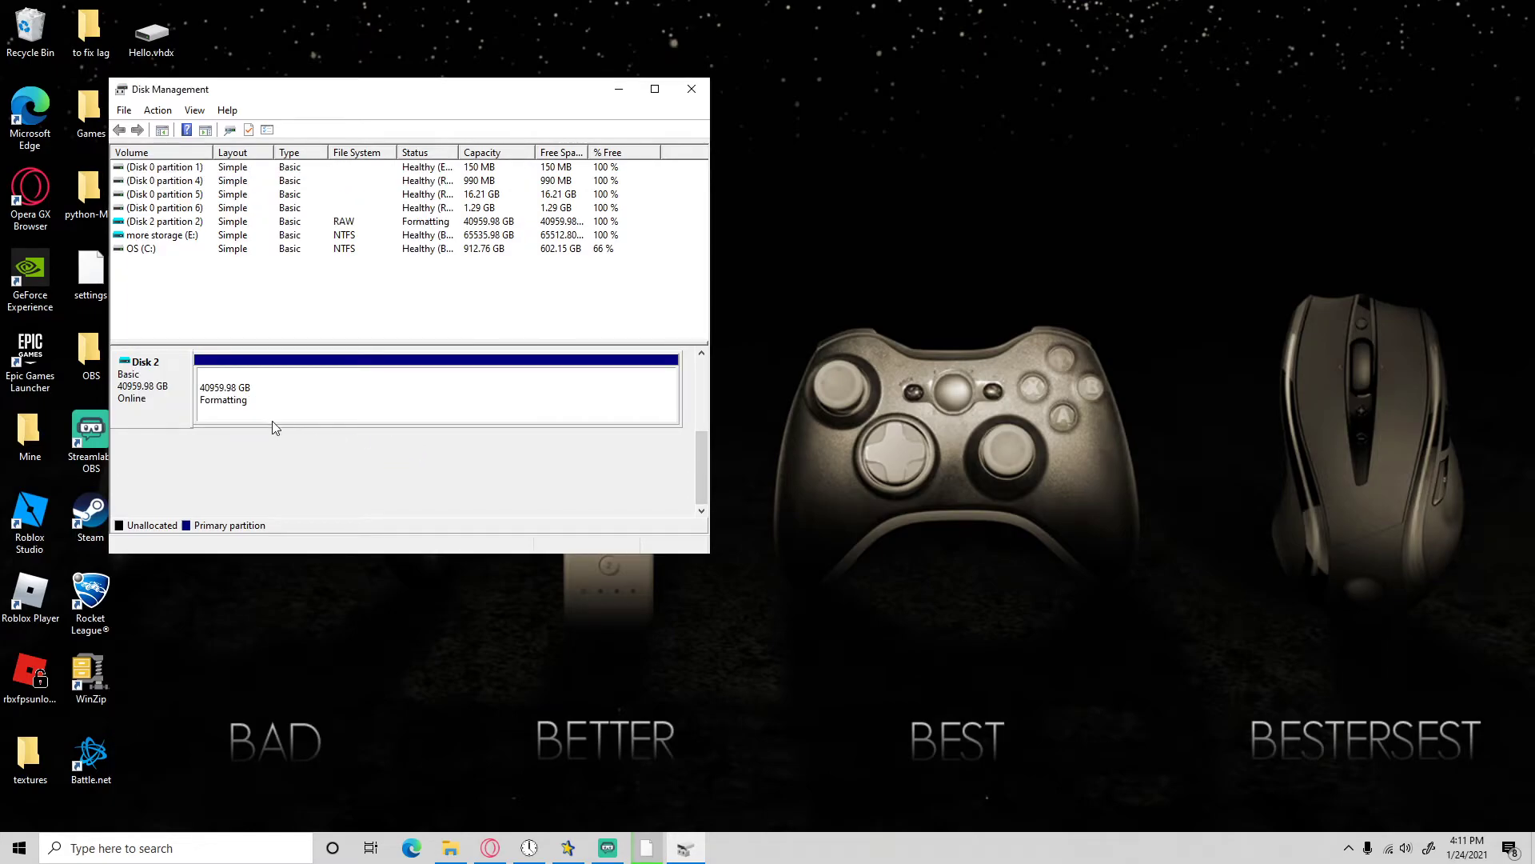
pyautogui.moveTo(307, 414)
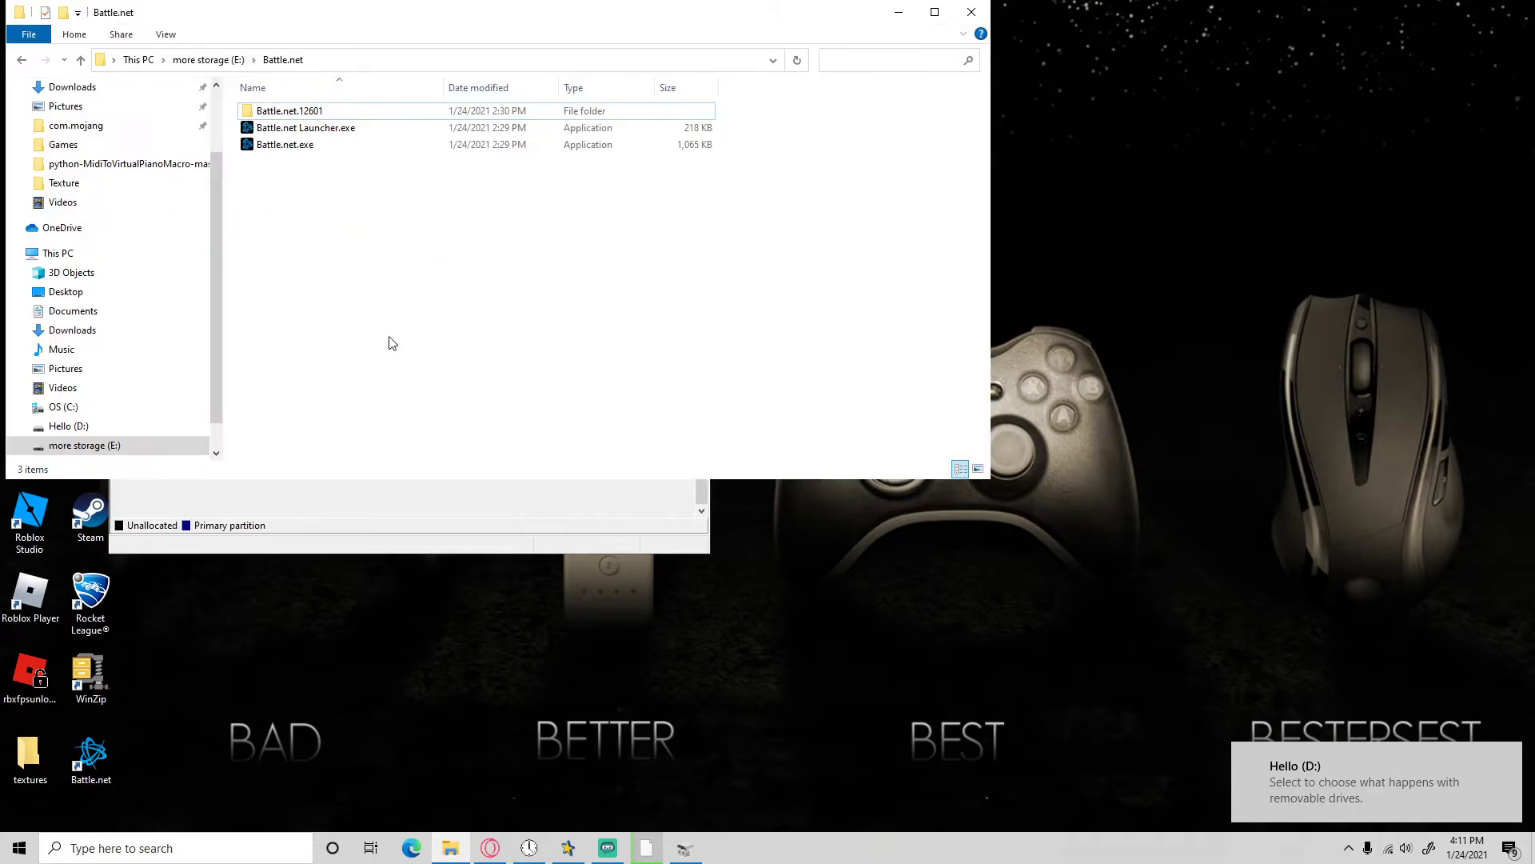
# View This PC in File Explorer to confirm Hello (D:) with 39.9 TB free.
pyautogui.click(57, 253)
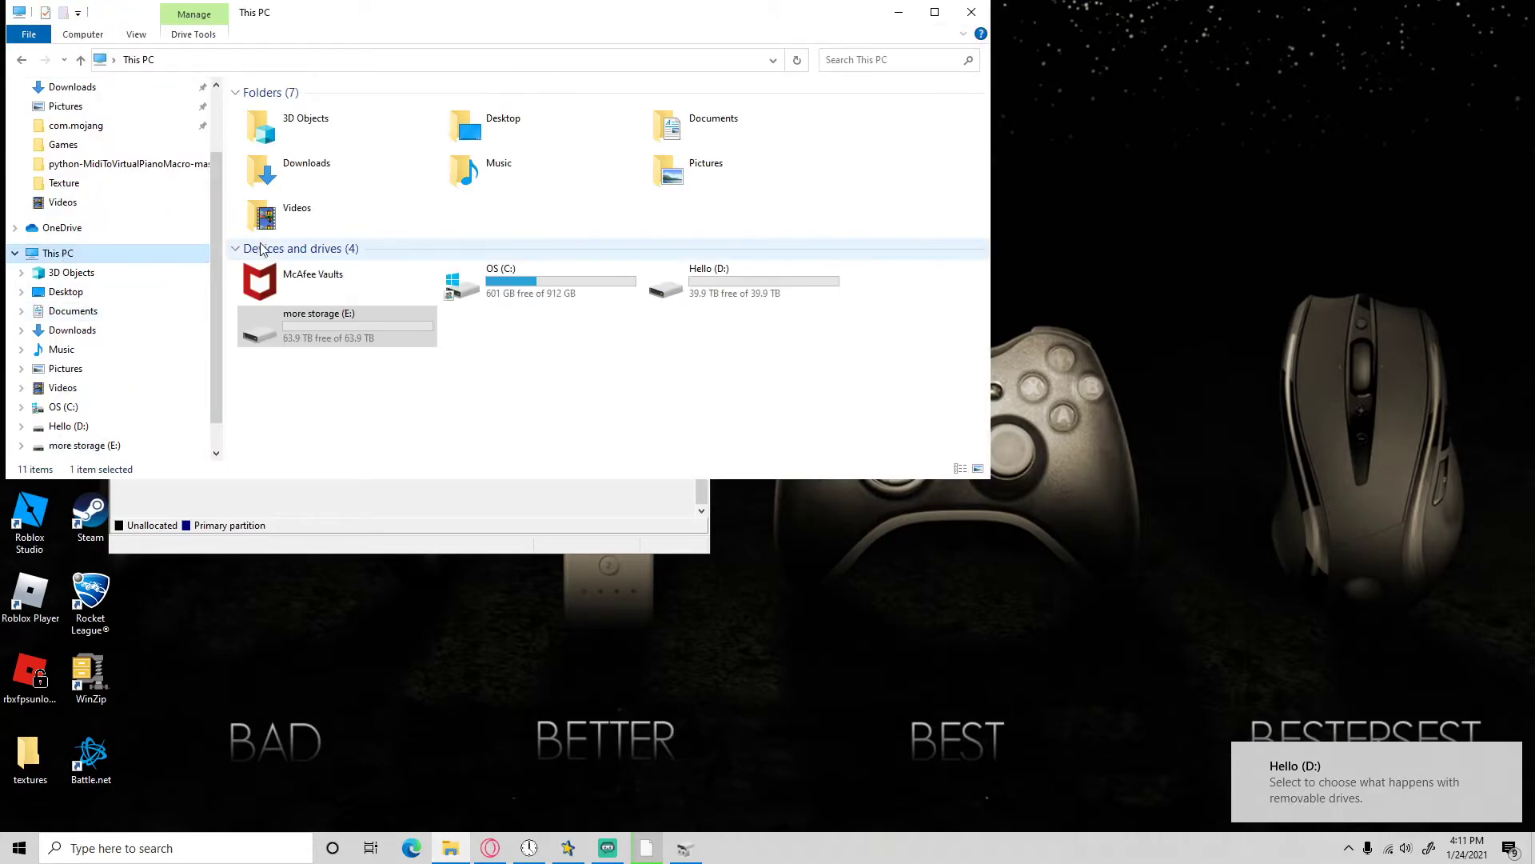
pyautogui.click(741, 281)
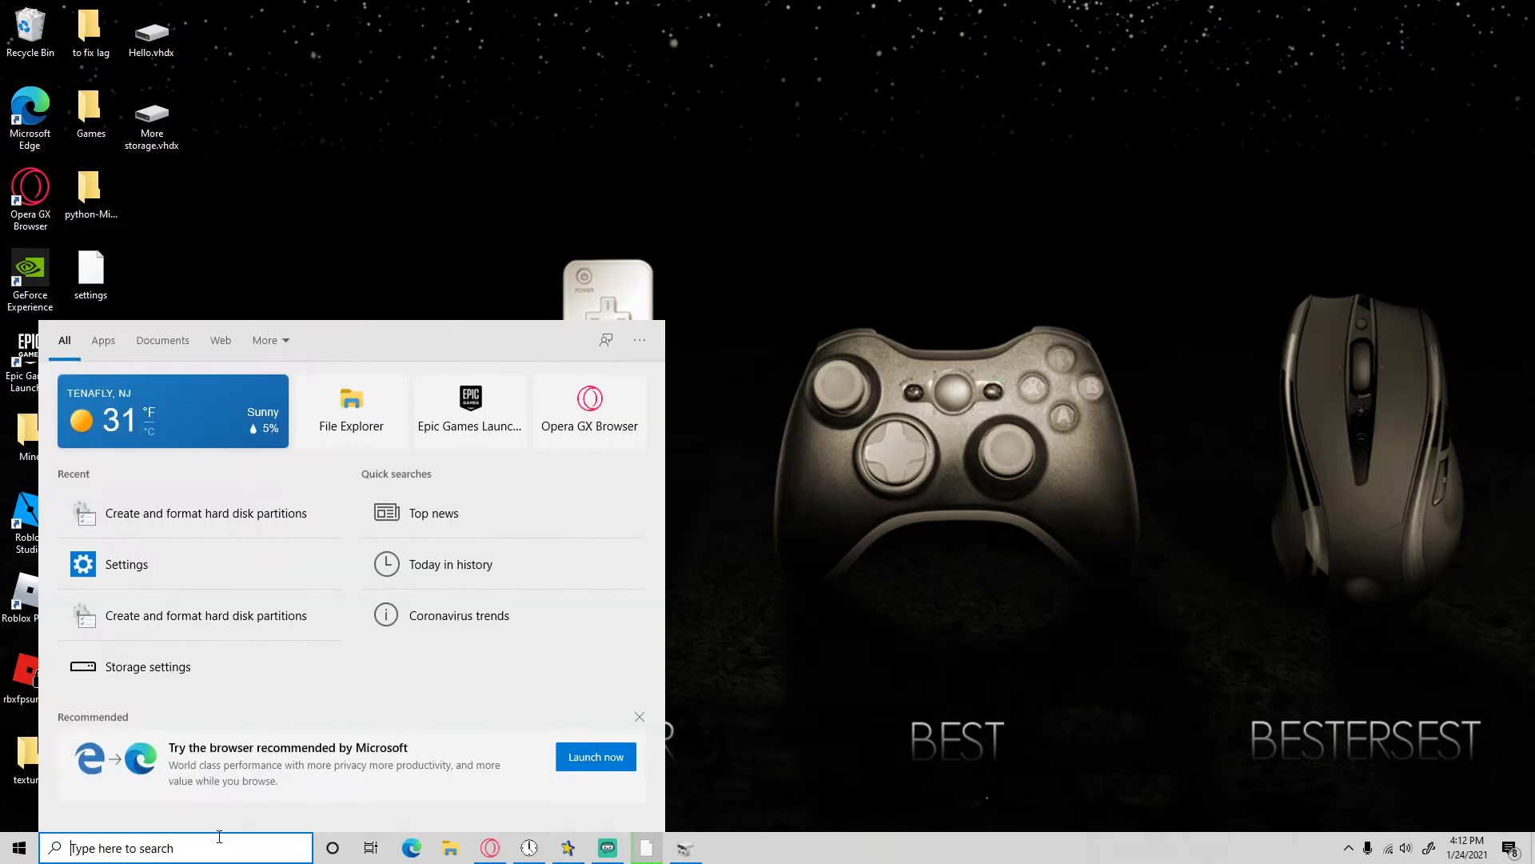
# Search for 'settings' and launch the Settings app from Best match.
pyautogui.write('s')
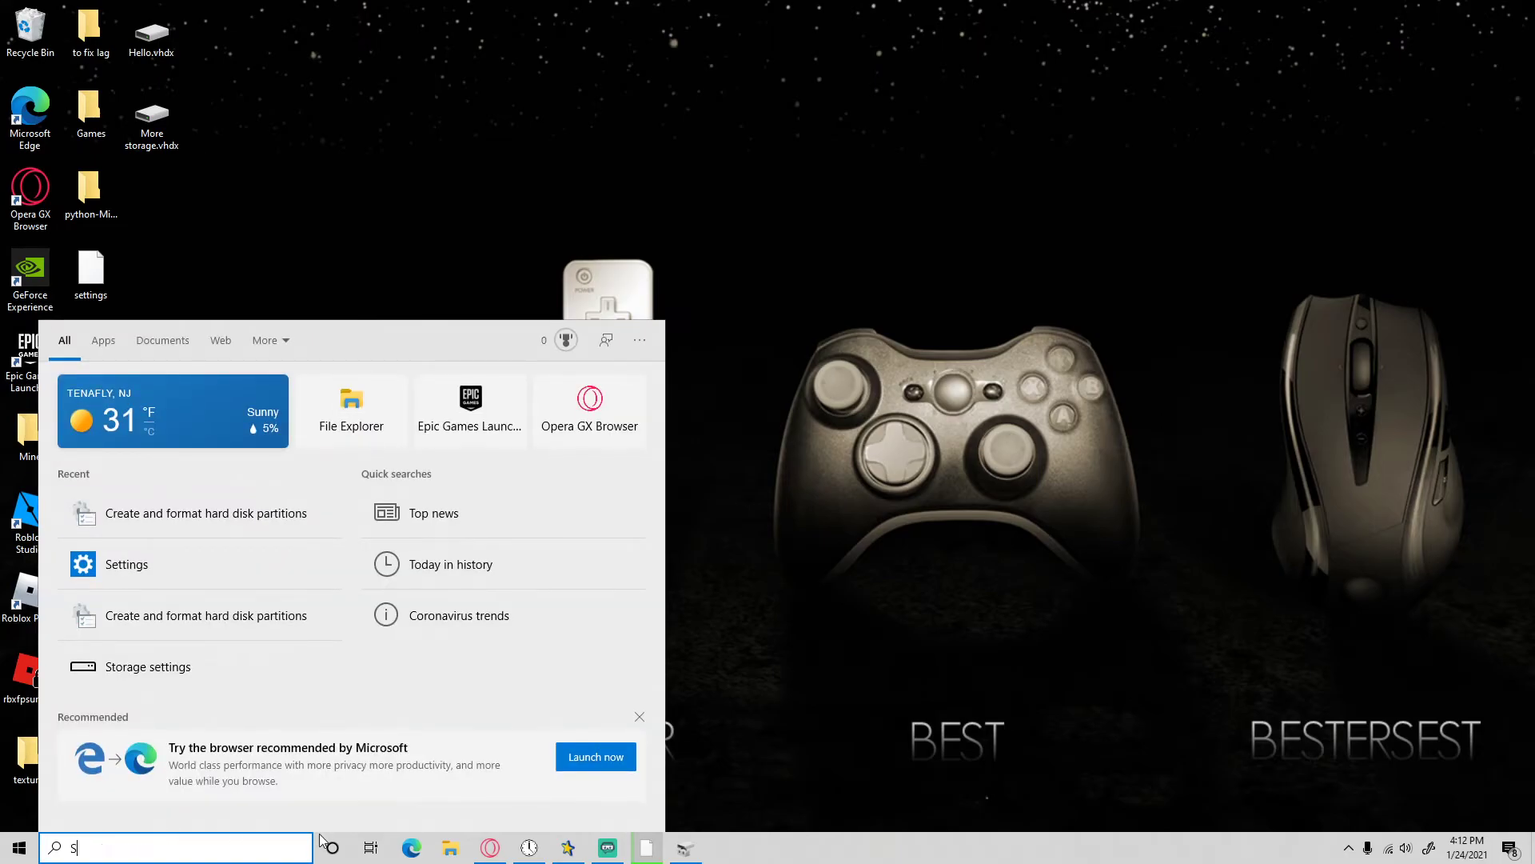
pyautogui.write('ettings')
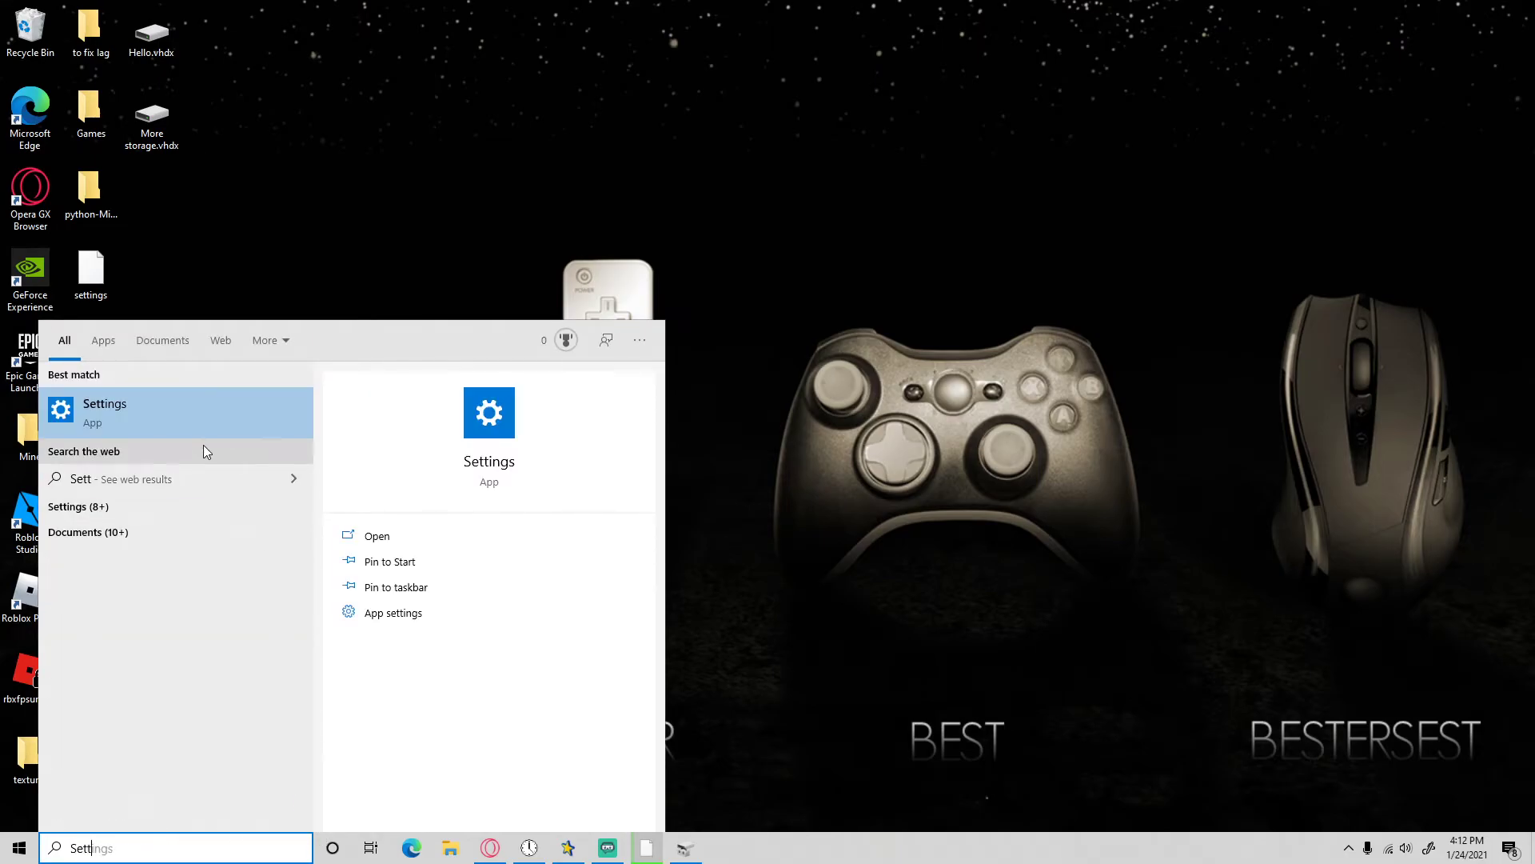
pyautogui.click(104, 411)
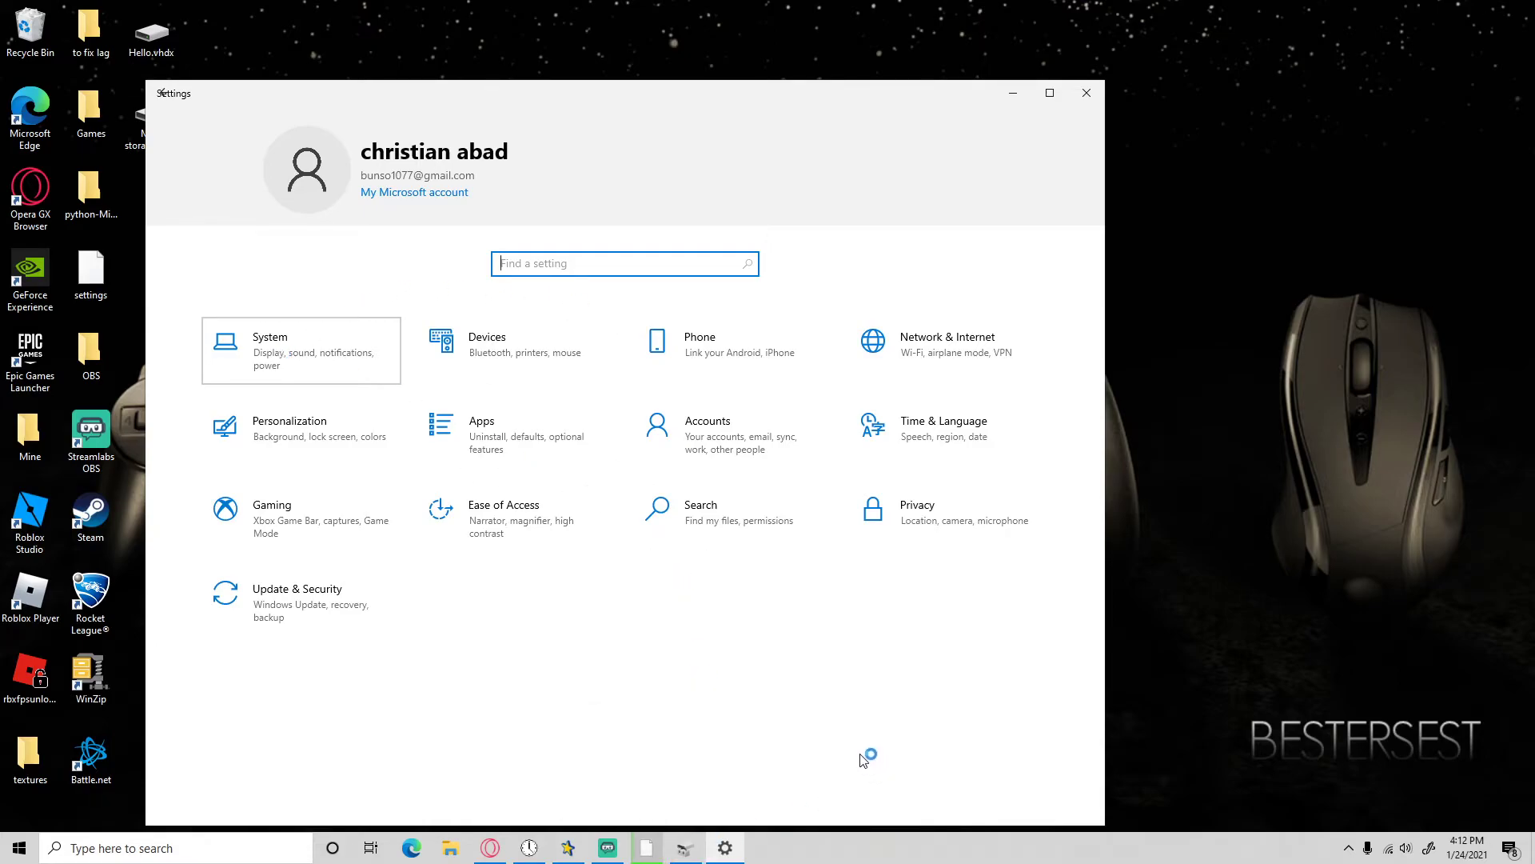
# Navigate System > Storage > 'Change where new content is saved'.
pyautogui.click(270, 350)
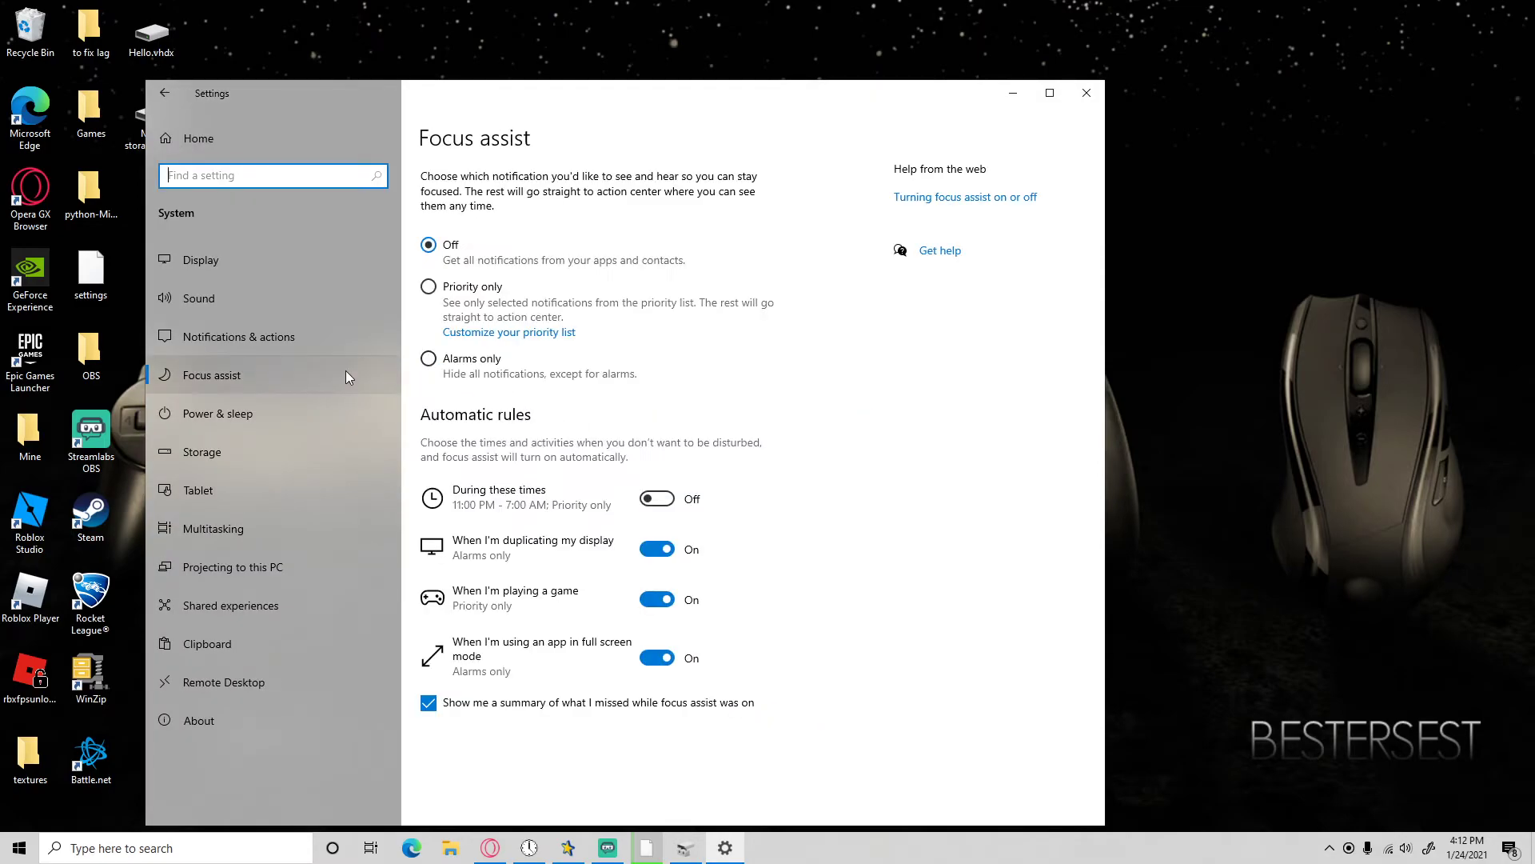
pyautogui.moveTo(236, 459)
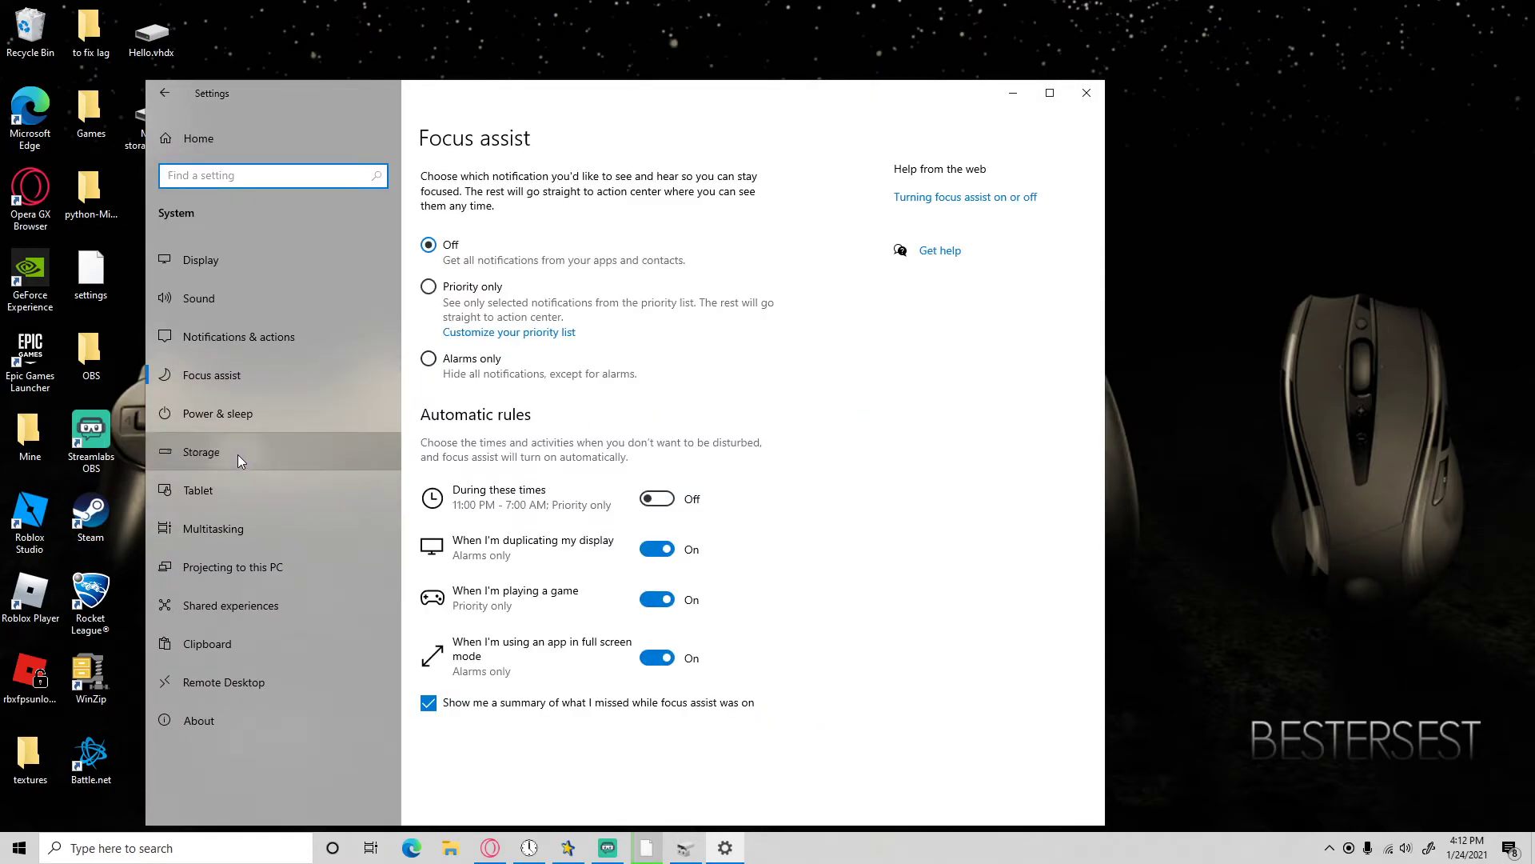
pyautogui.click(202, 451)
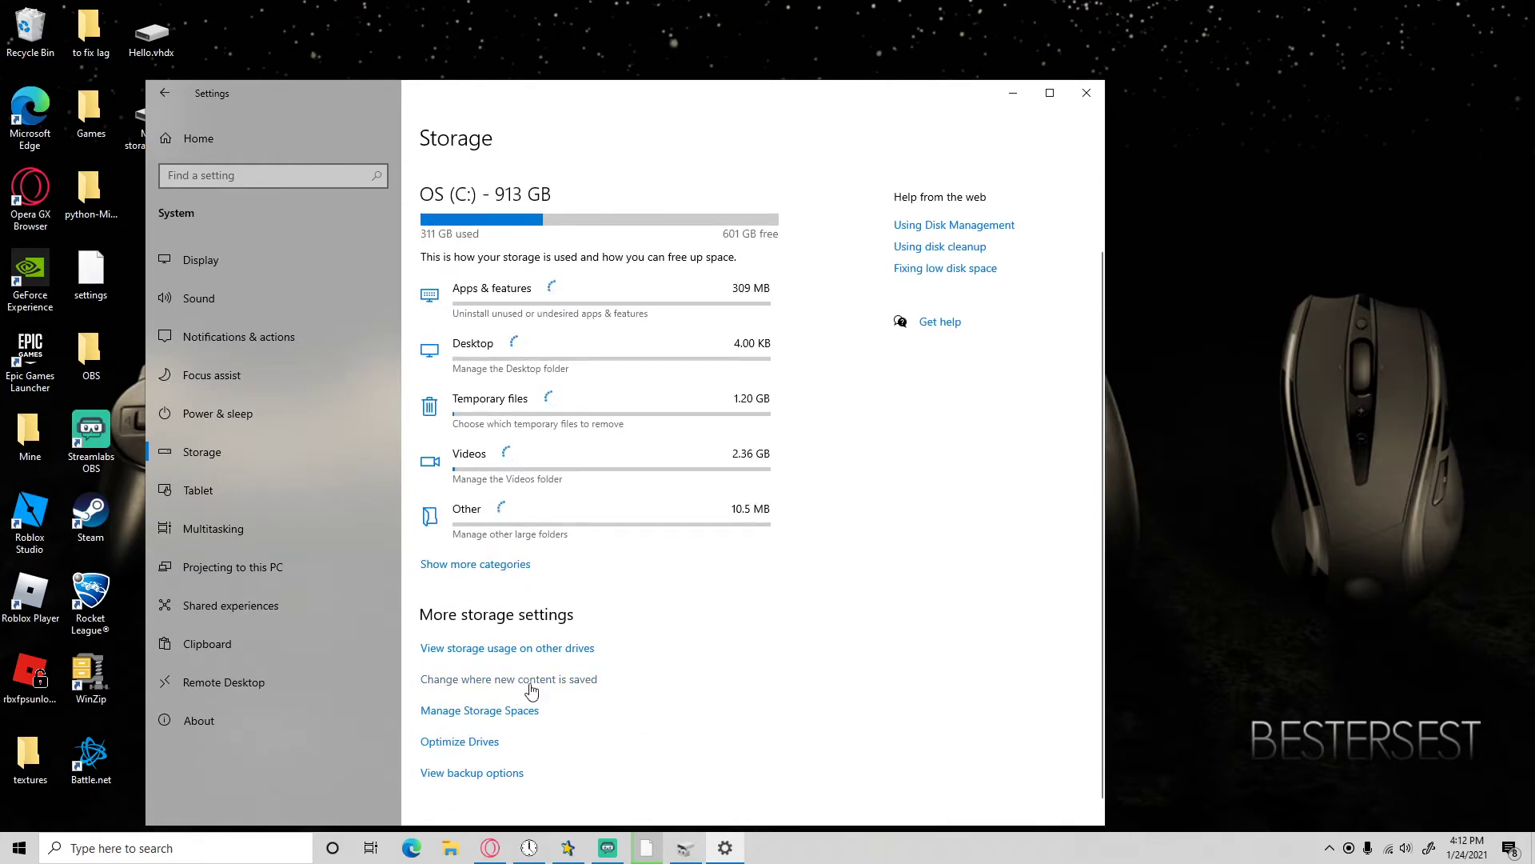
pyautogui.click(509, 678)
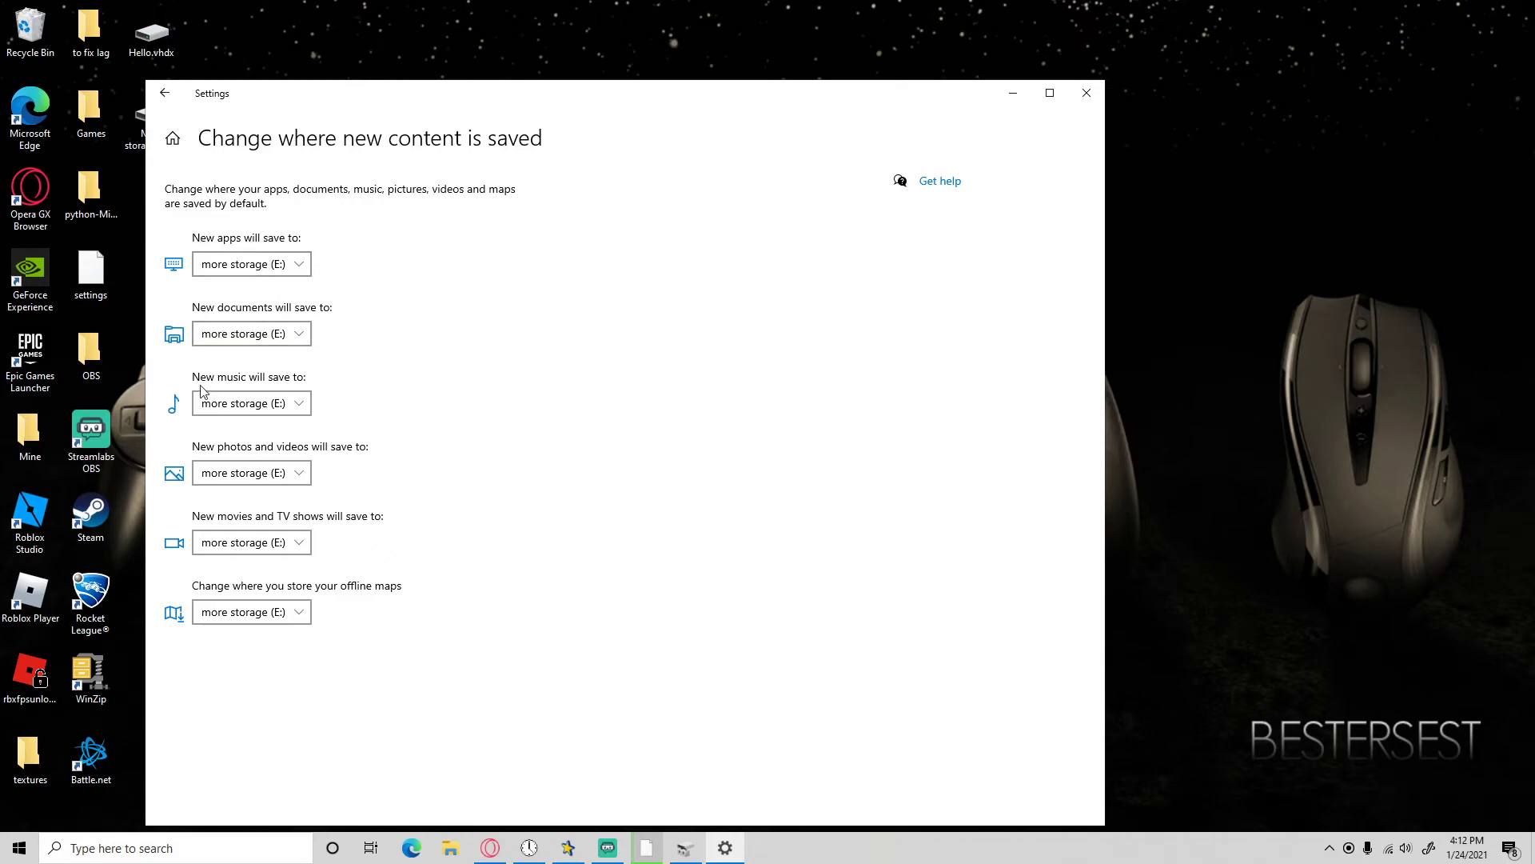
pyautogui.click(251, 264)
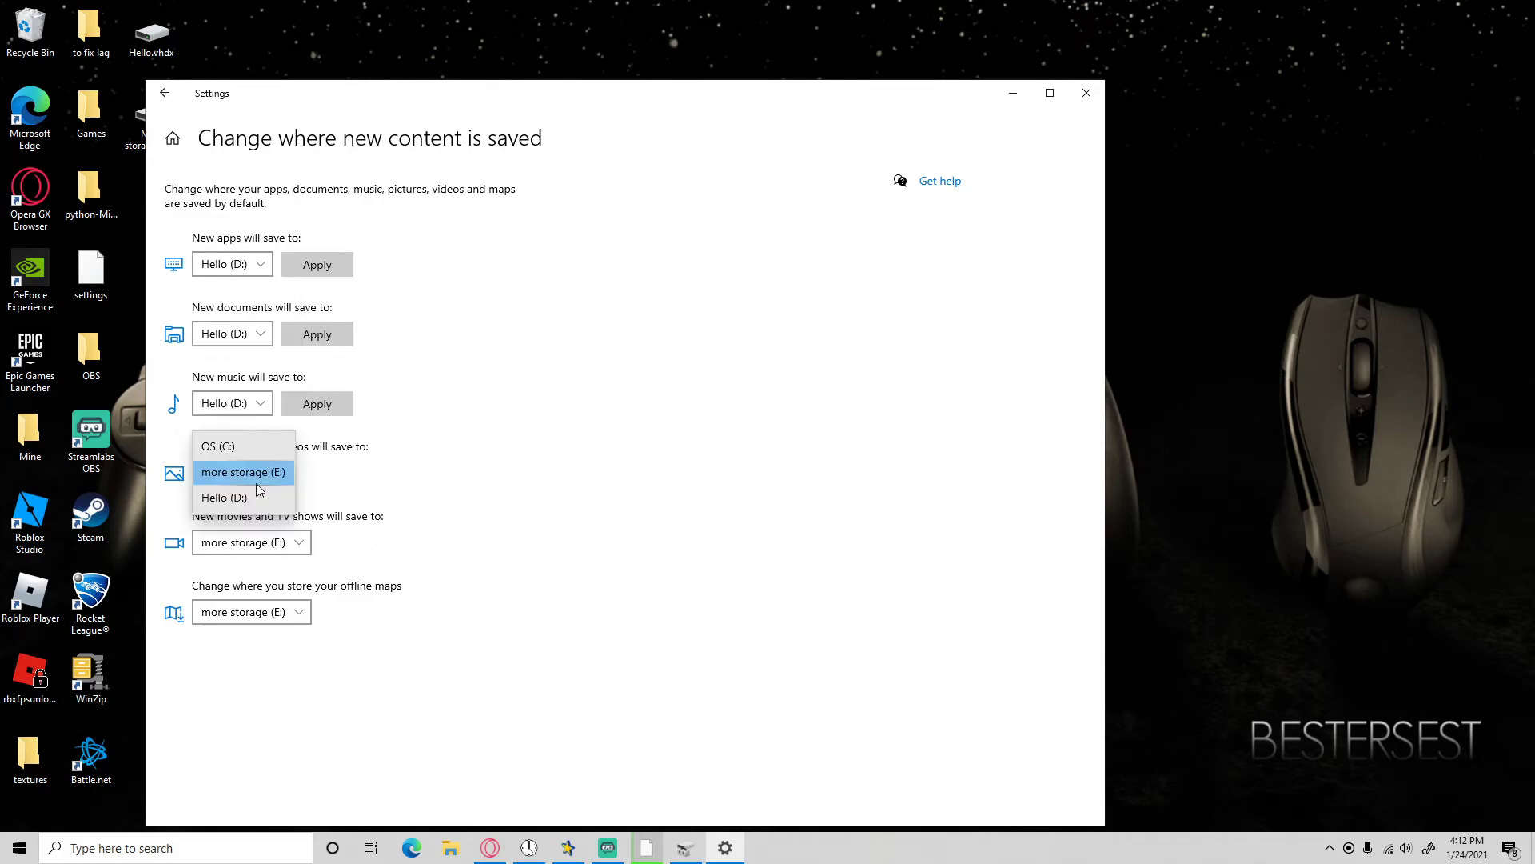
pyautogui.click(224, 496)
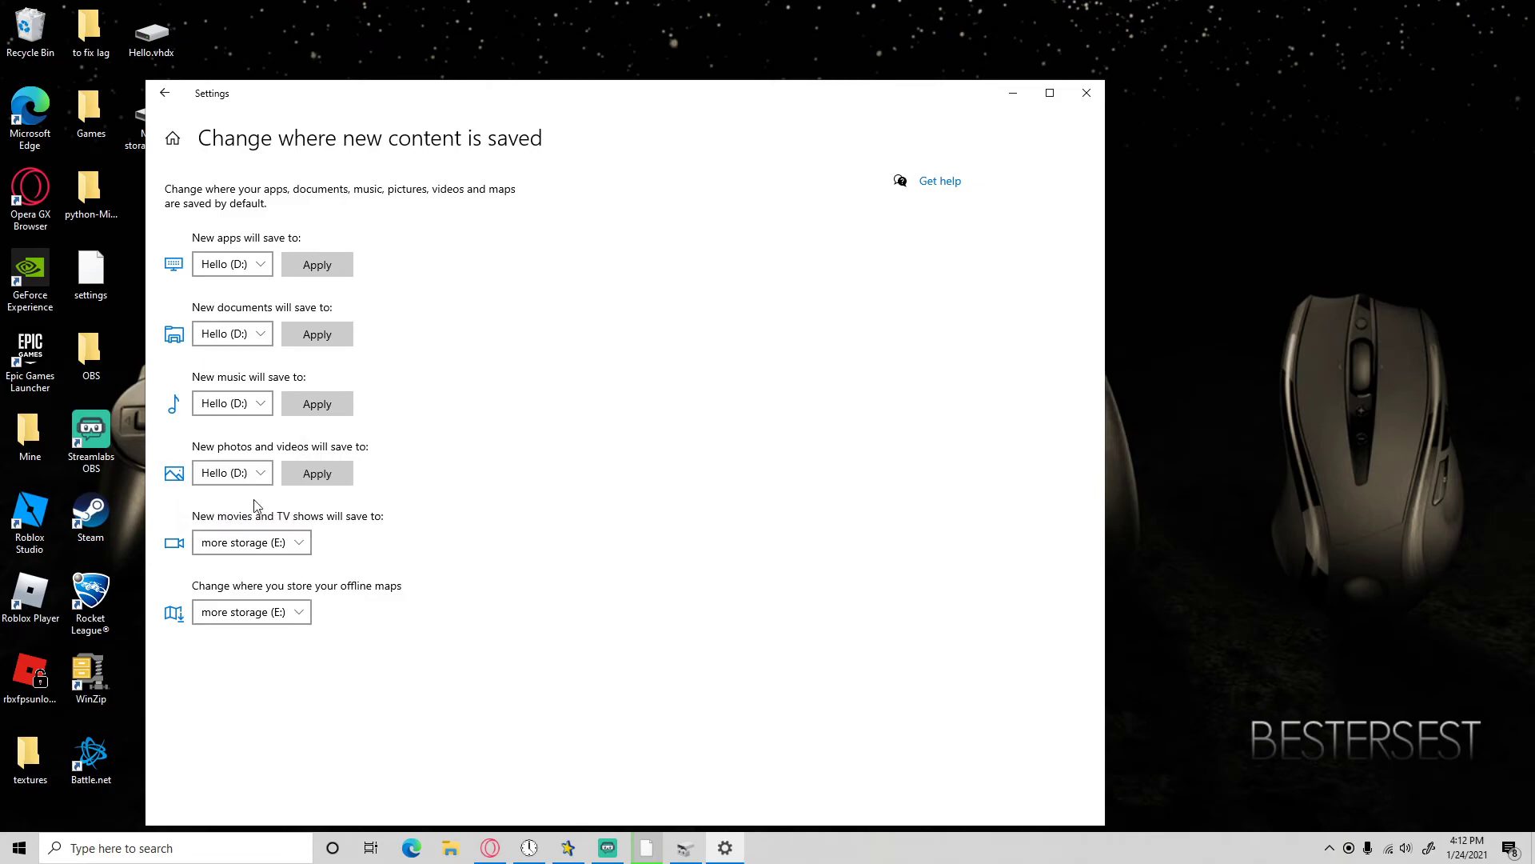
pyautogui.click(232, 542)
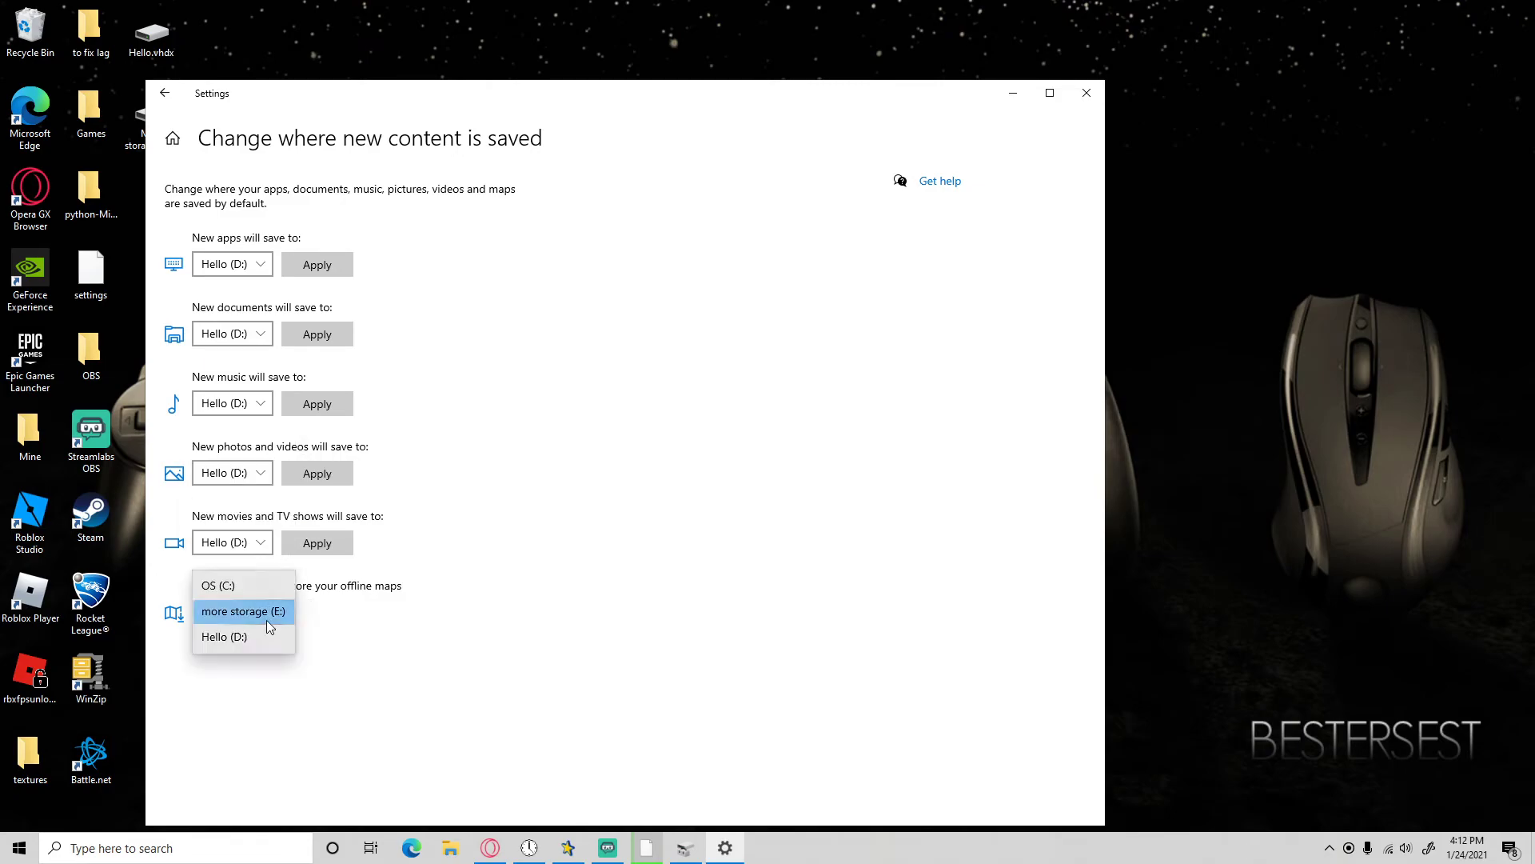
pyautogui.click(224, 636)
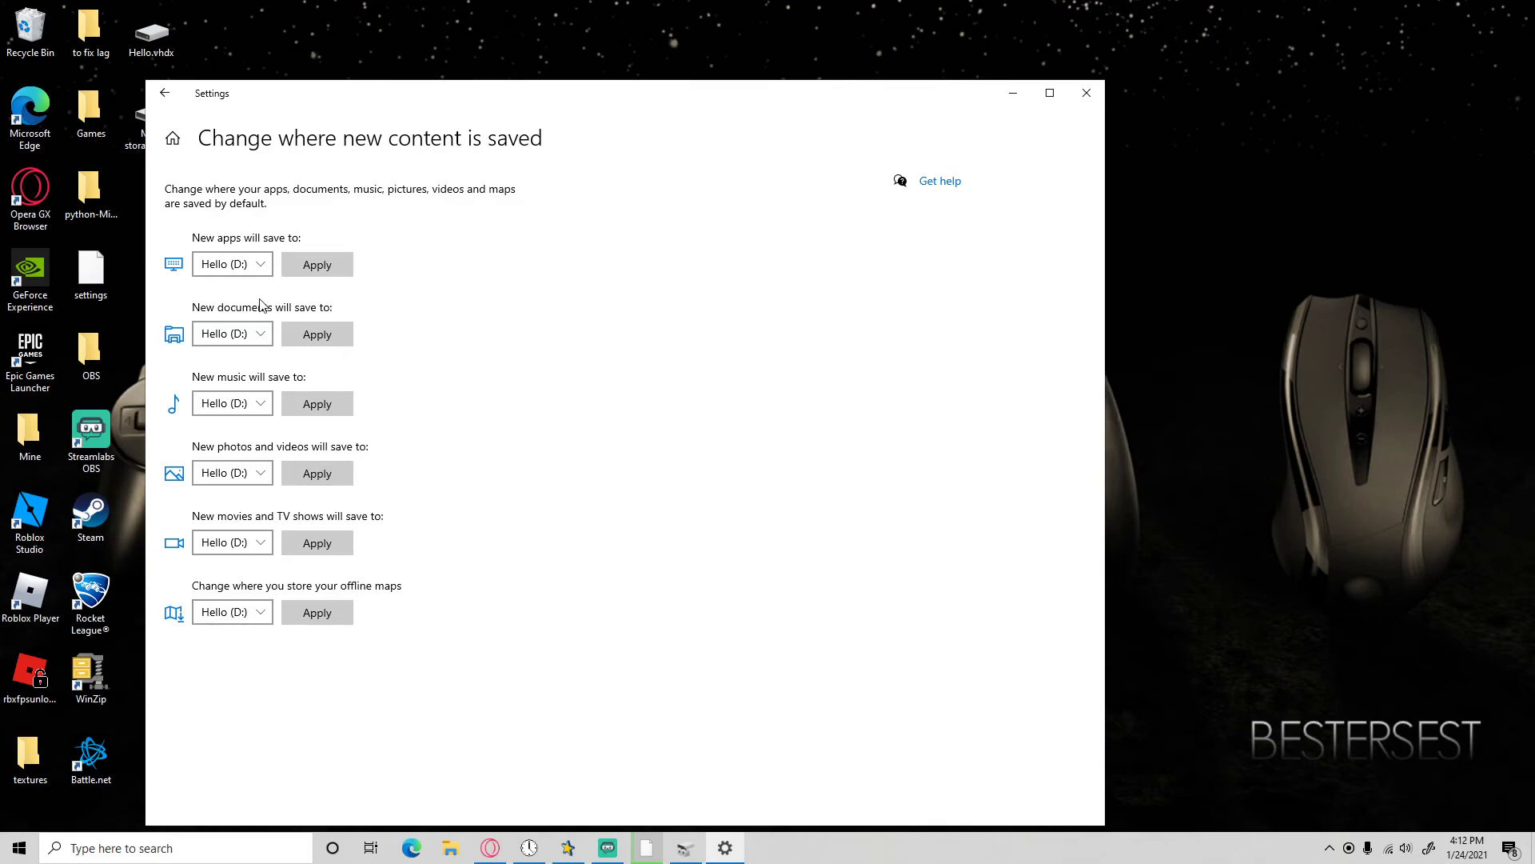
pyautogui.click(230, 264)
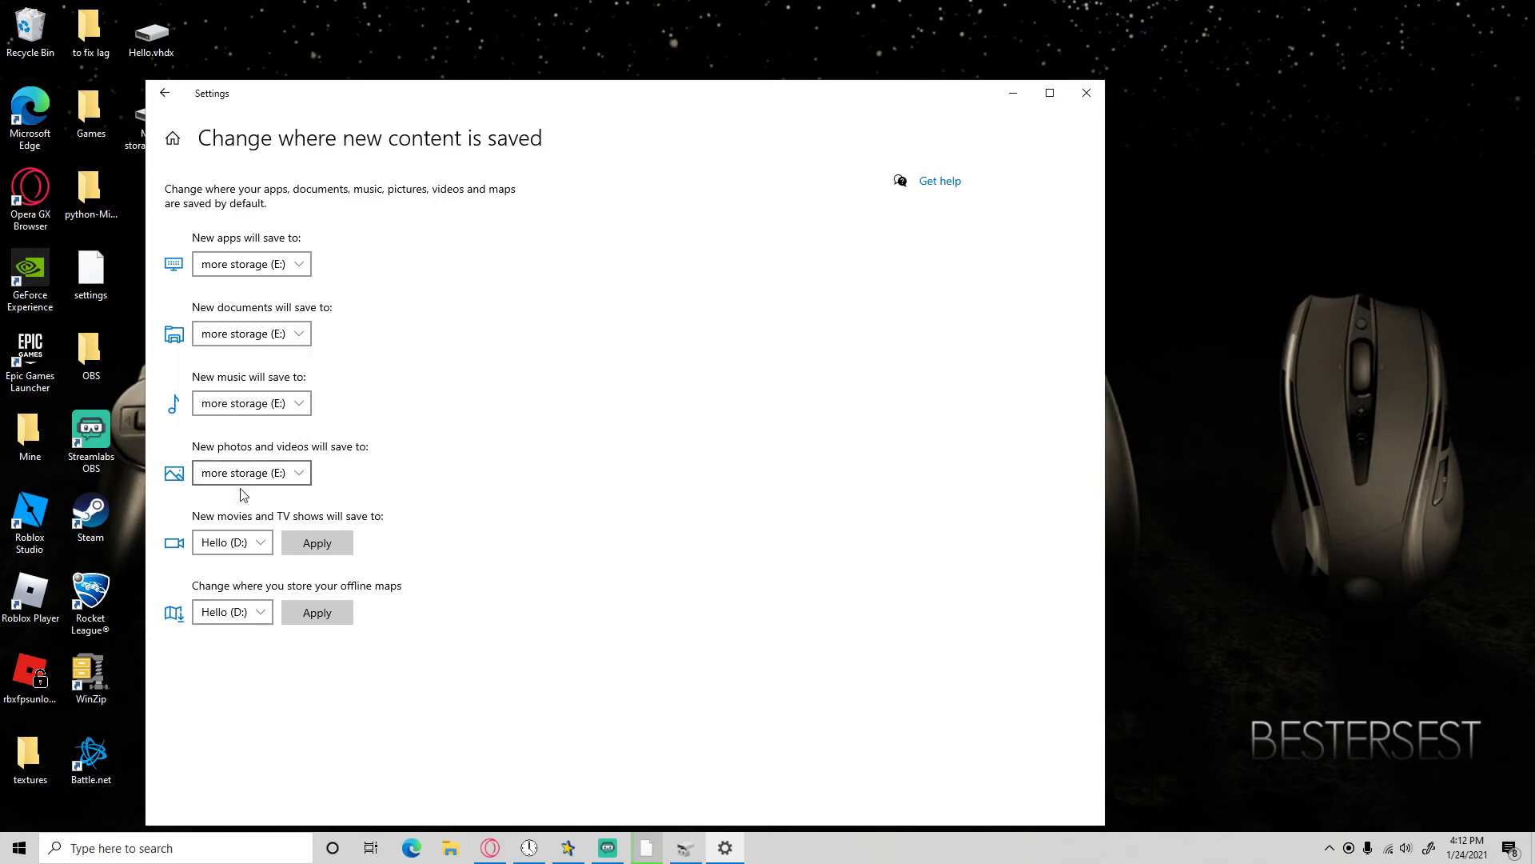
pyautogui.click(232, 542)
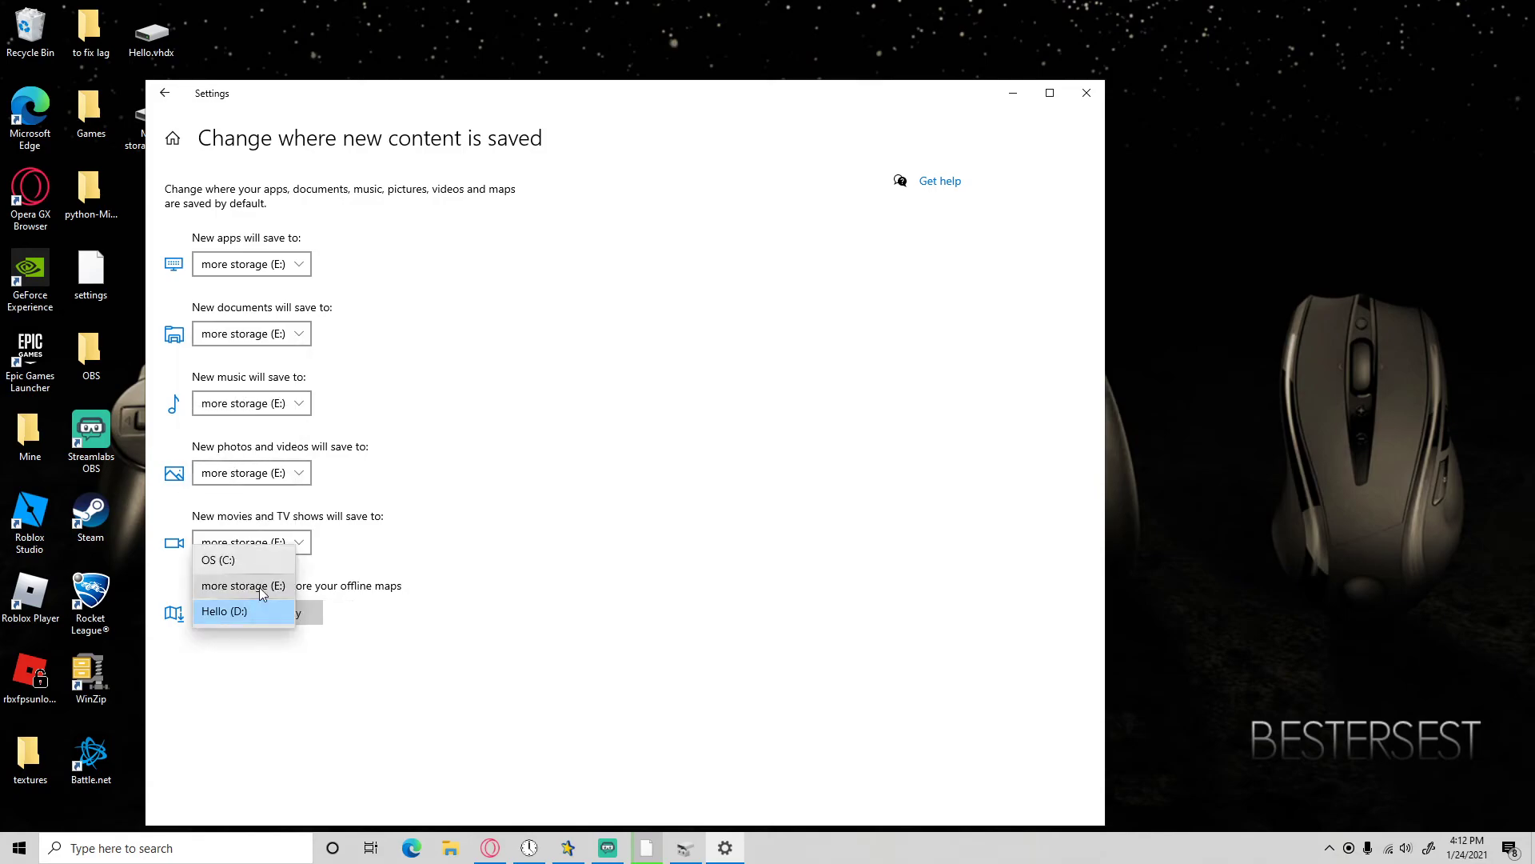
pyautogui.click(243, 585)
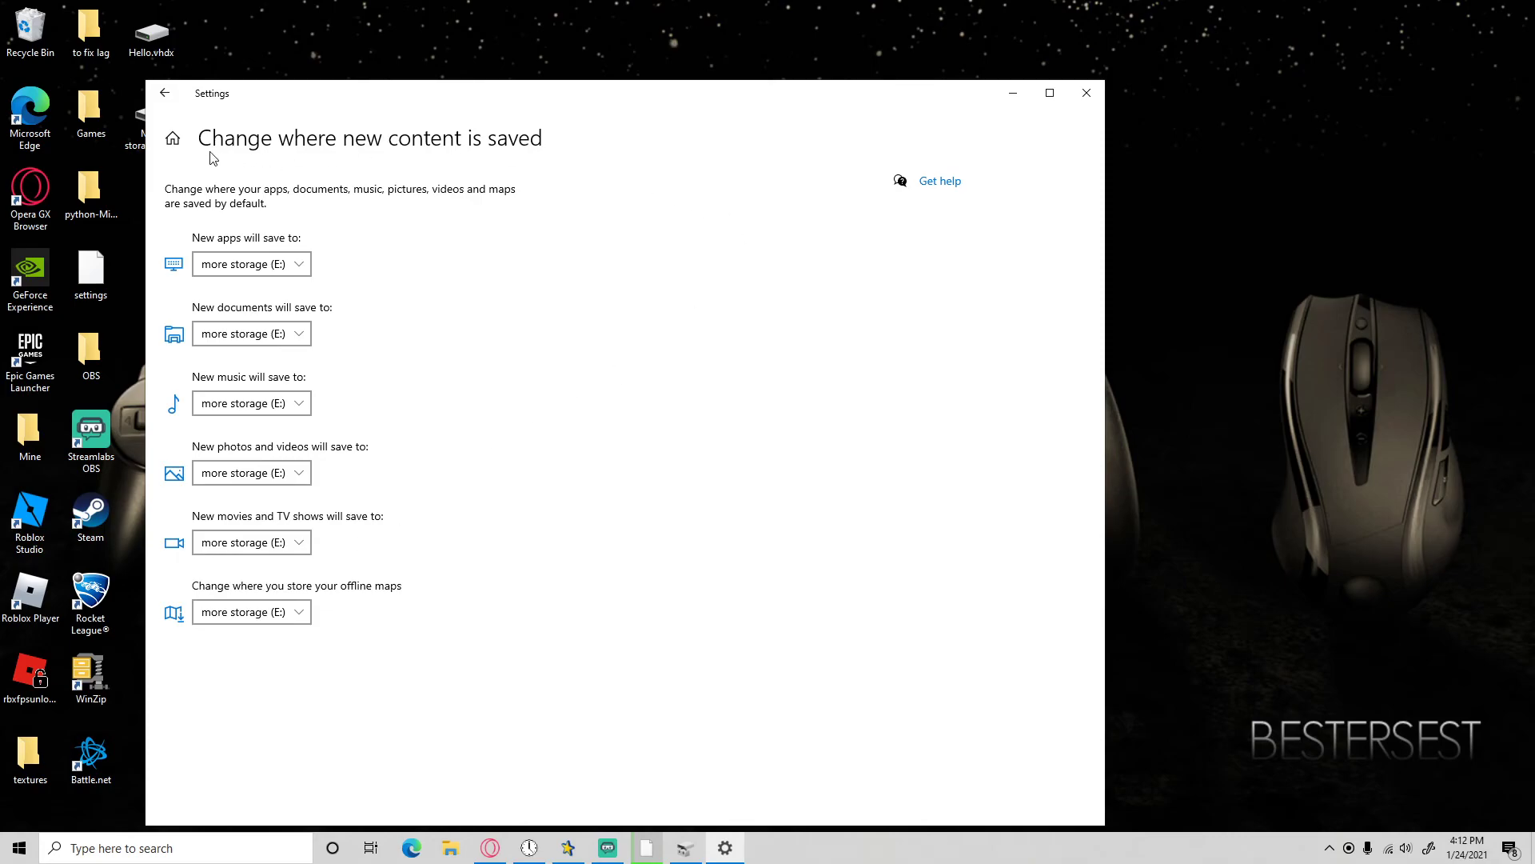
pyautogui.click(1084, 93)
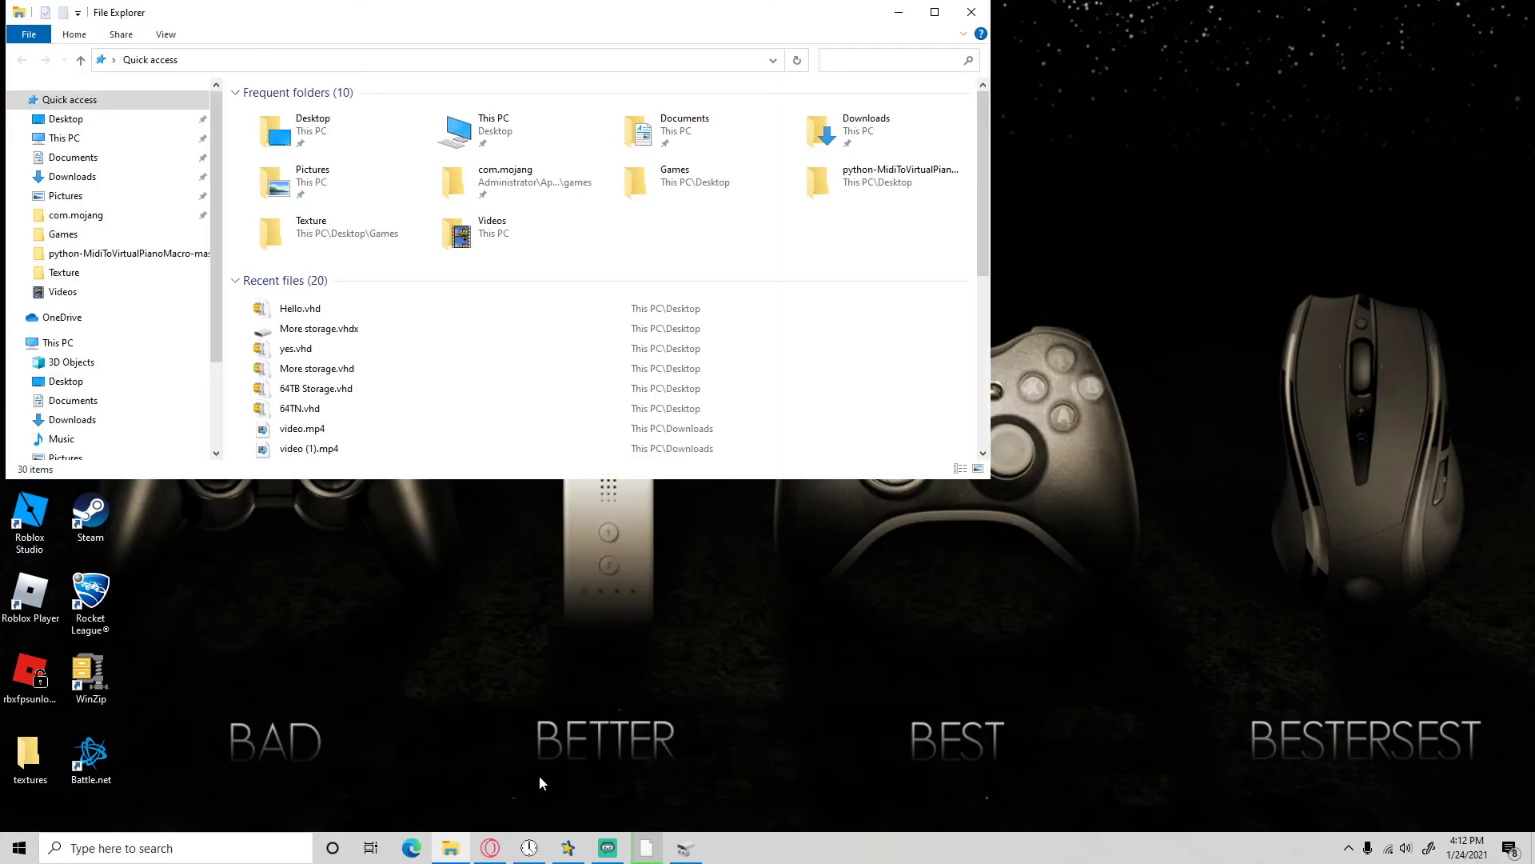
# From This PC, open the more storage (E:) drive to list its folders.
pyautogui.click(64, 138)
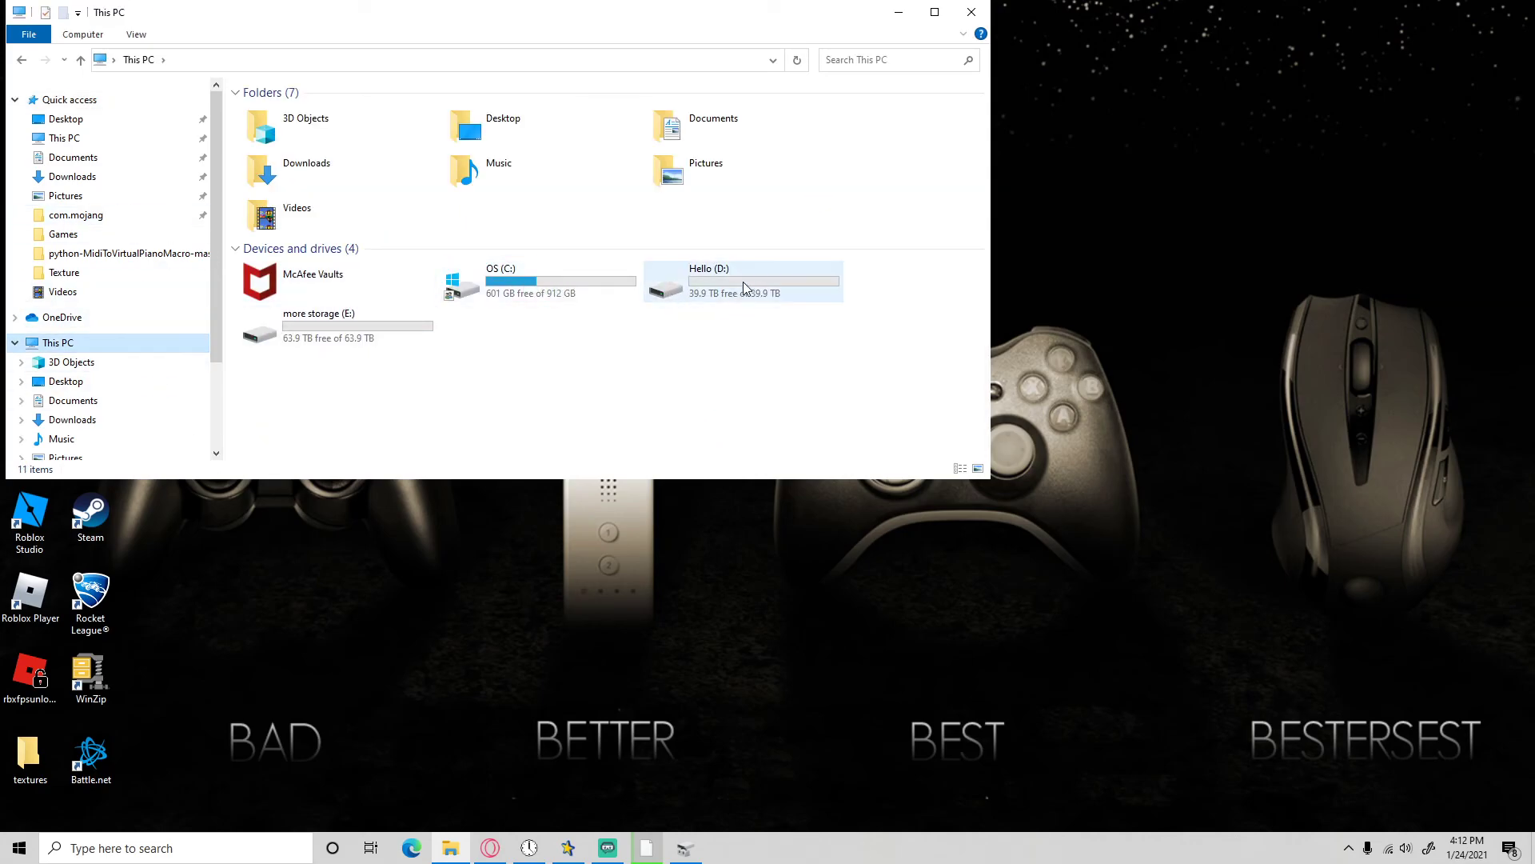
pyautogui.doubleClick(318, 324)
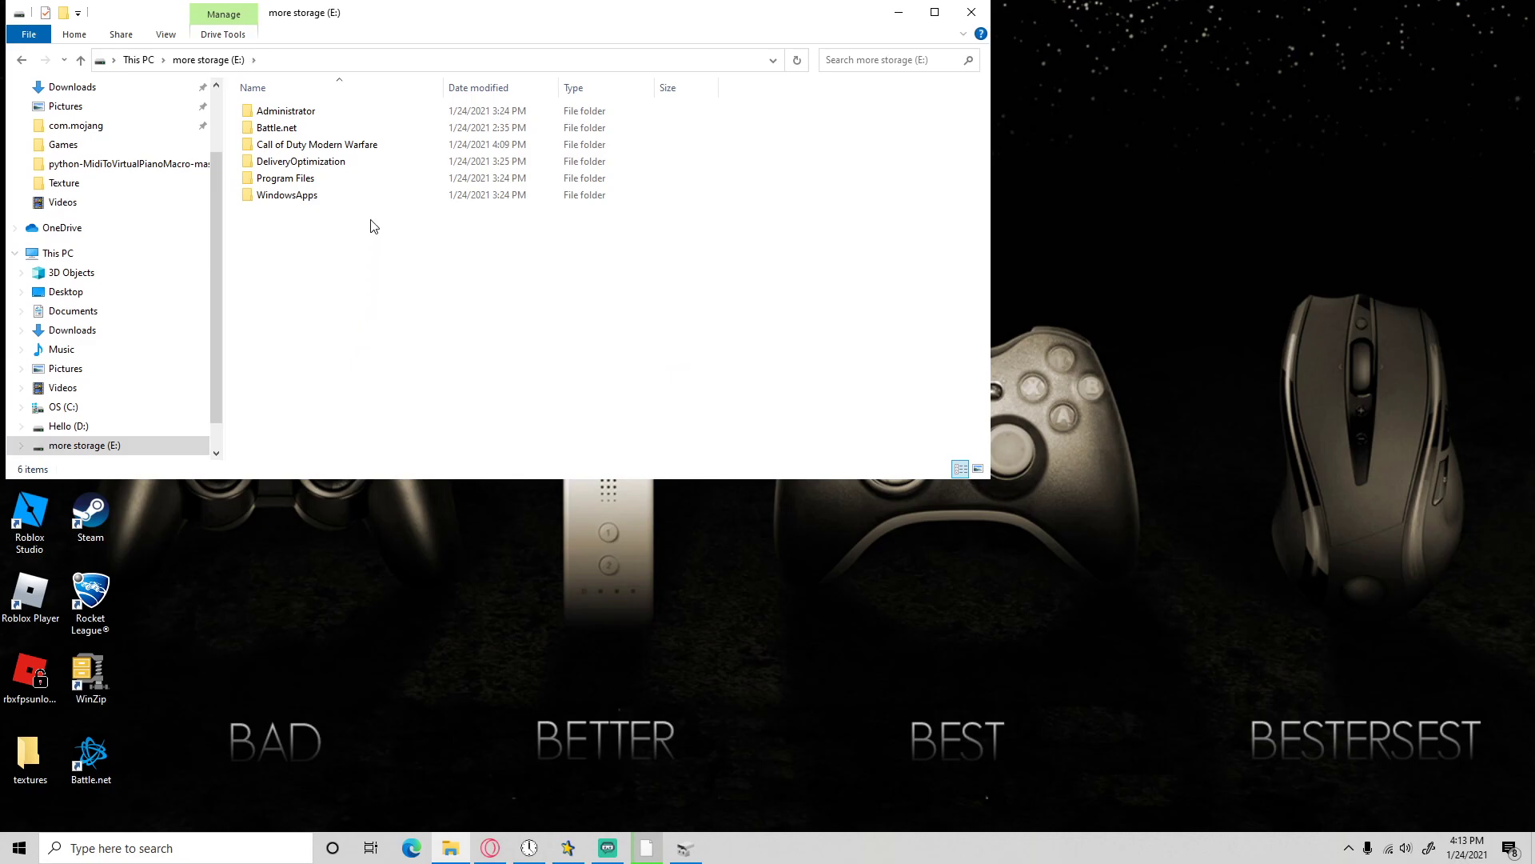
pyautogui.moveTo(21, 60)
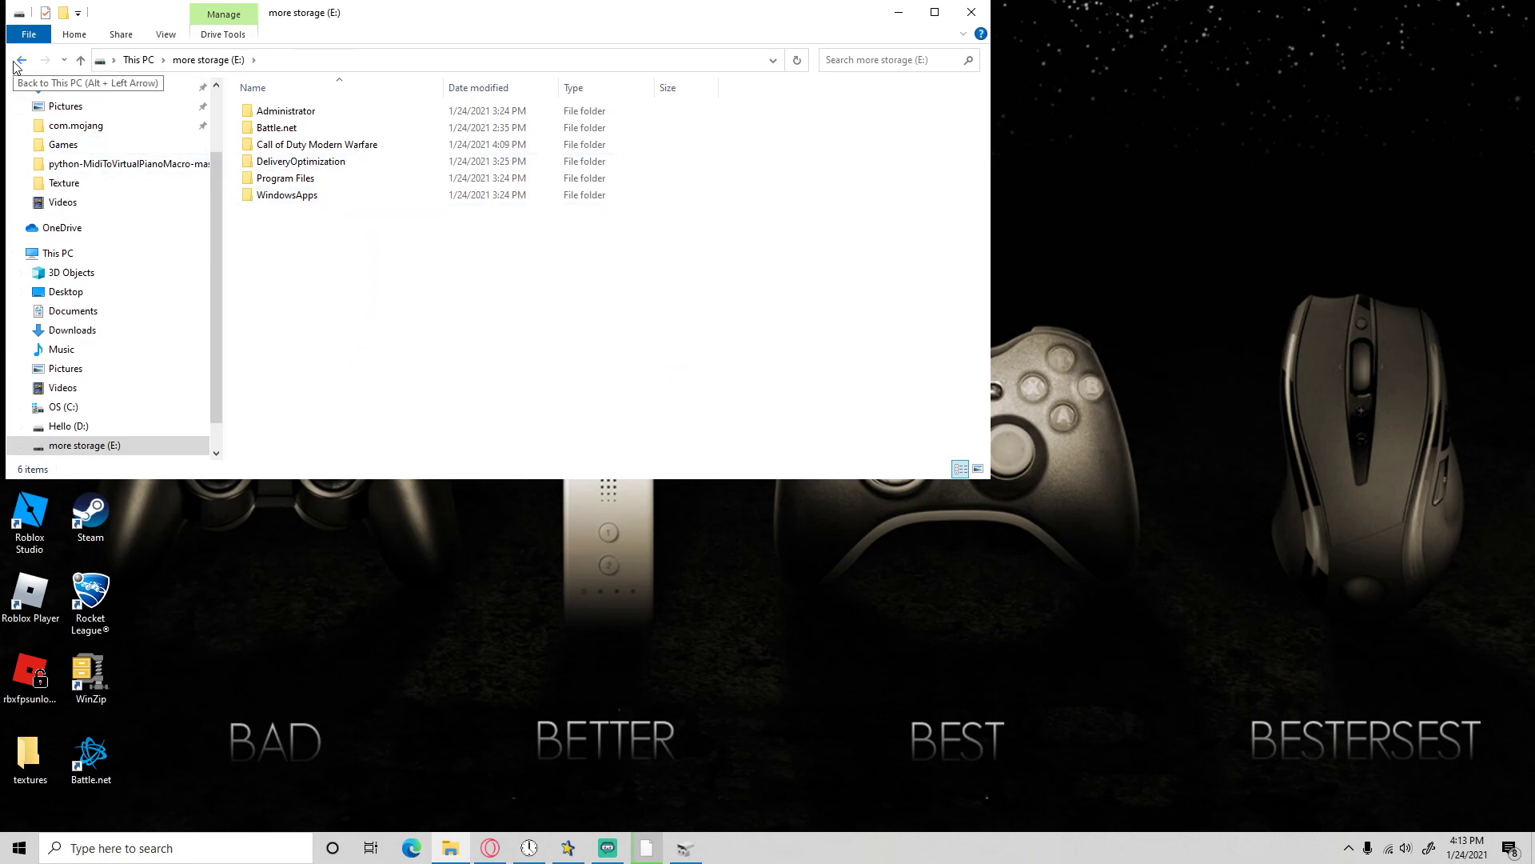